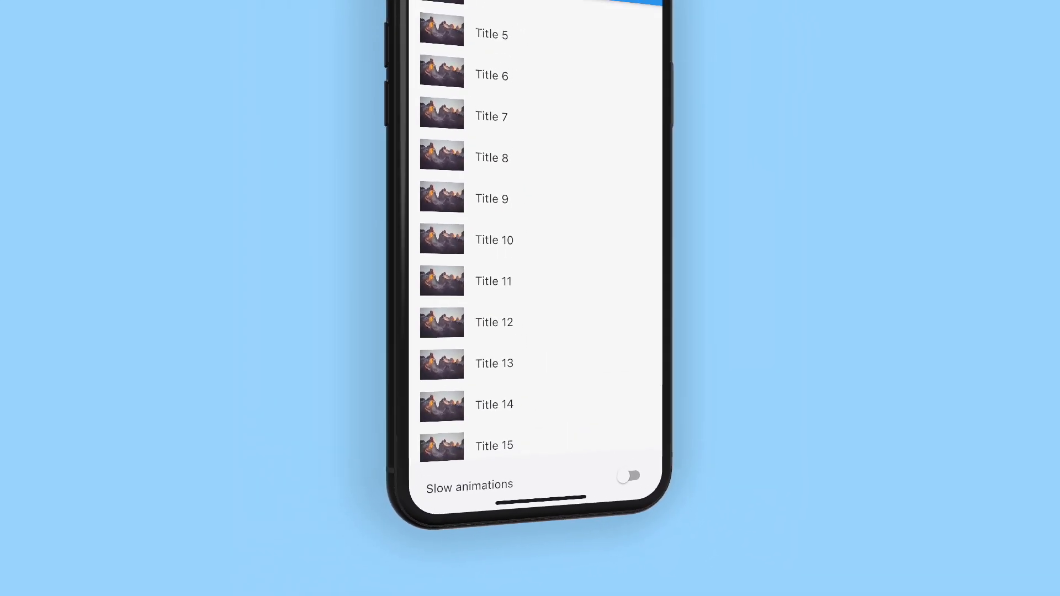
- Open list and grid tiles such as Title 7 to their detail screens, then enable Slow animations
{"action": "left_click", "coordinate": [491, 115]}
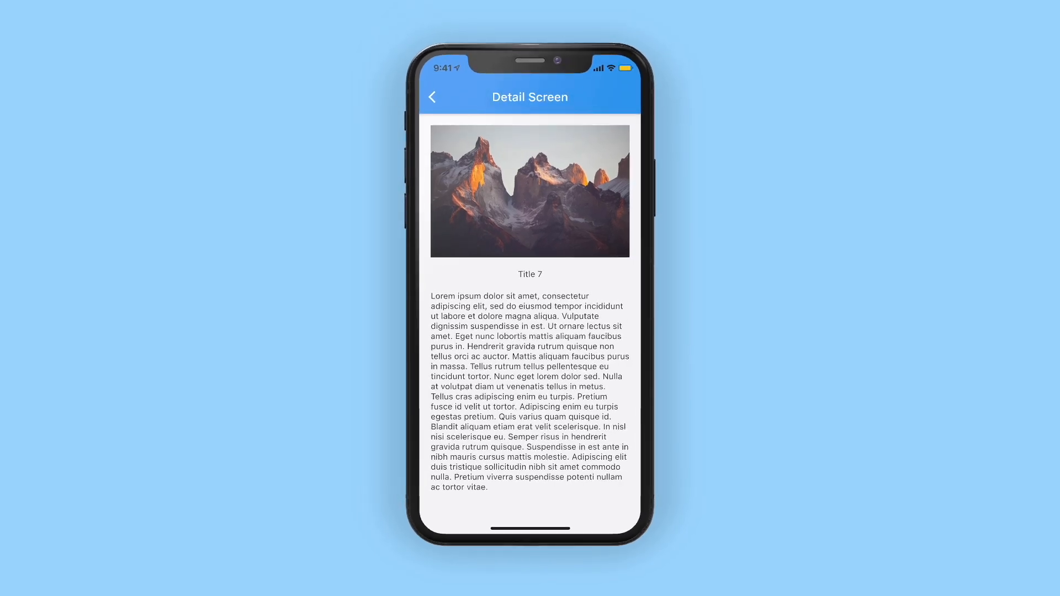
{"action": "left_click", "coordinate": [432, 97]}
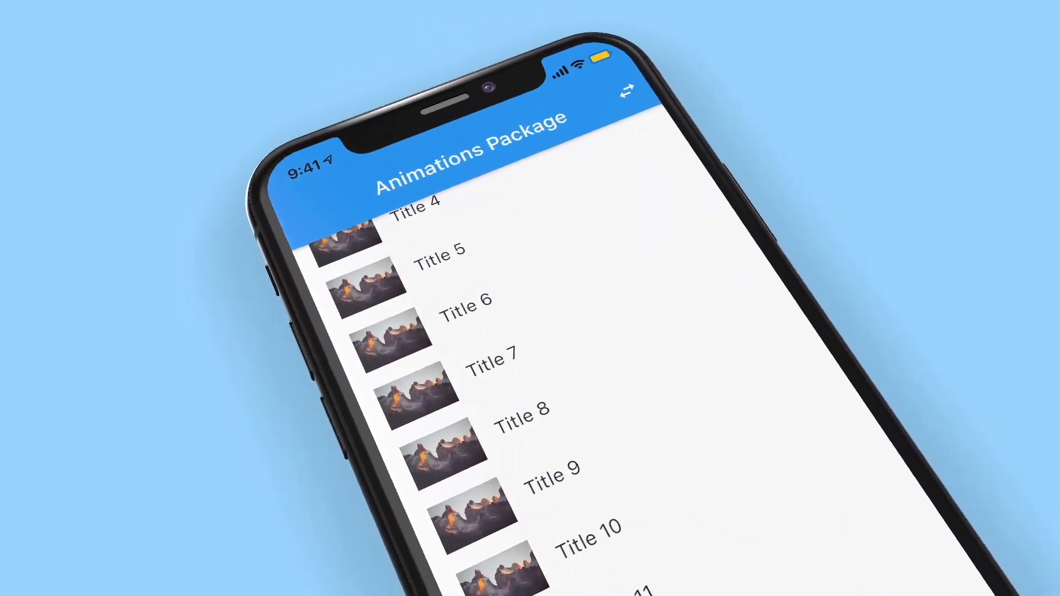
{"action": "left_click", "coordinate": [625, 93]}
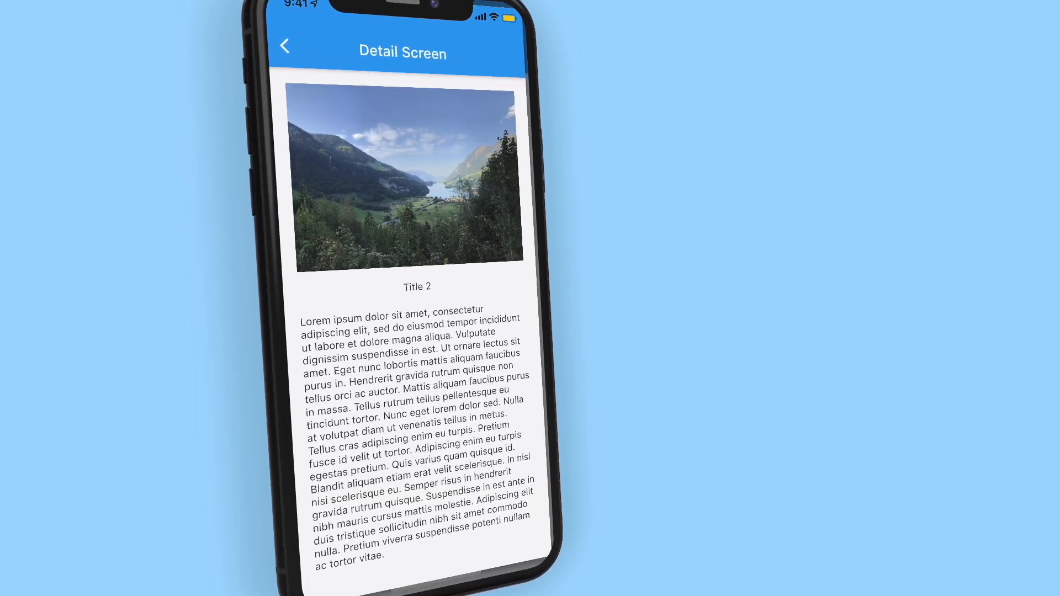
{"action": "left_click", "coordinate": [283, 45]}
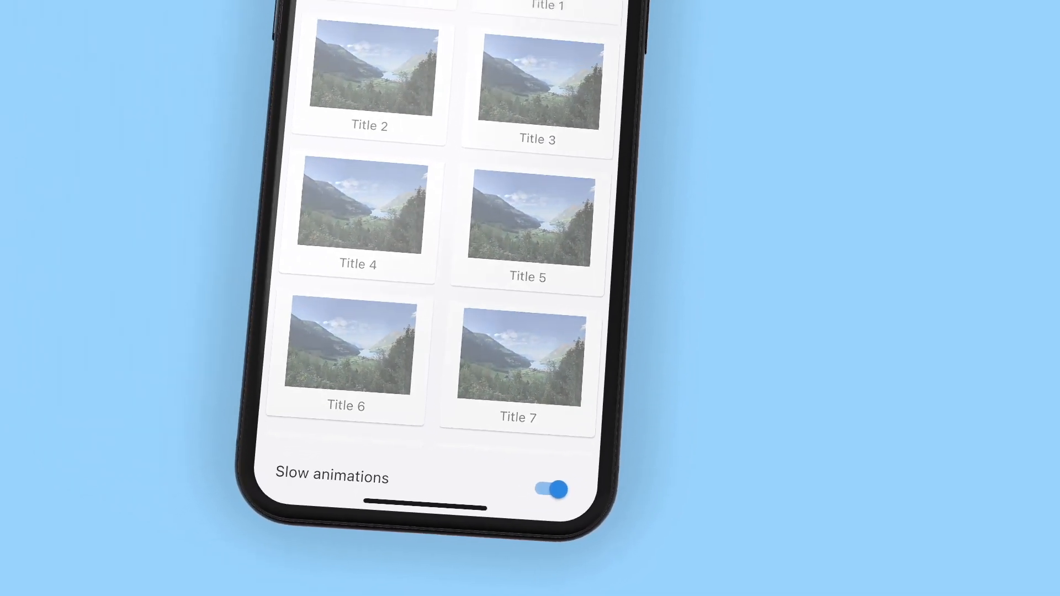
{"action": "left_click", "coordinate": [647, 88]}
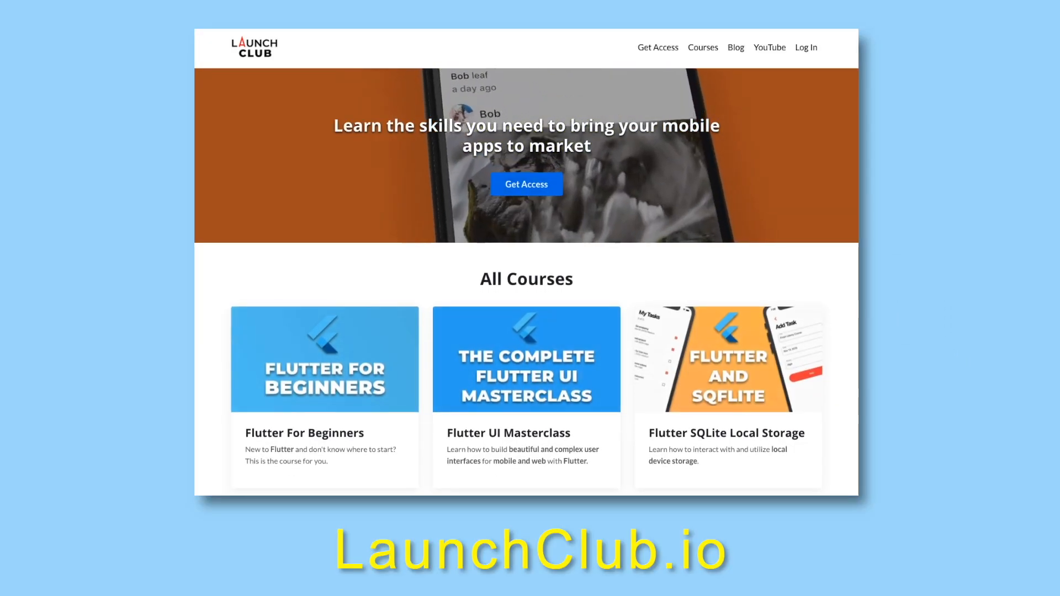
{"action": "scroll", "scroll_direction": "down", "scroll_amount": 3}
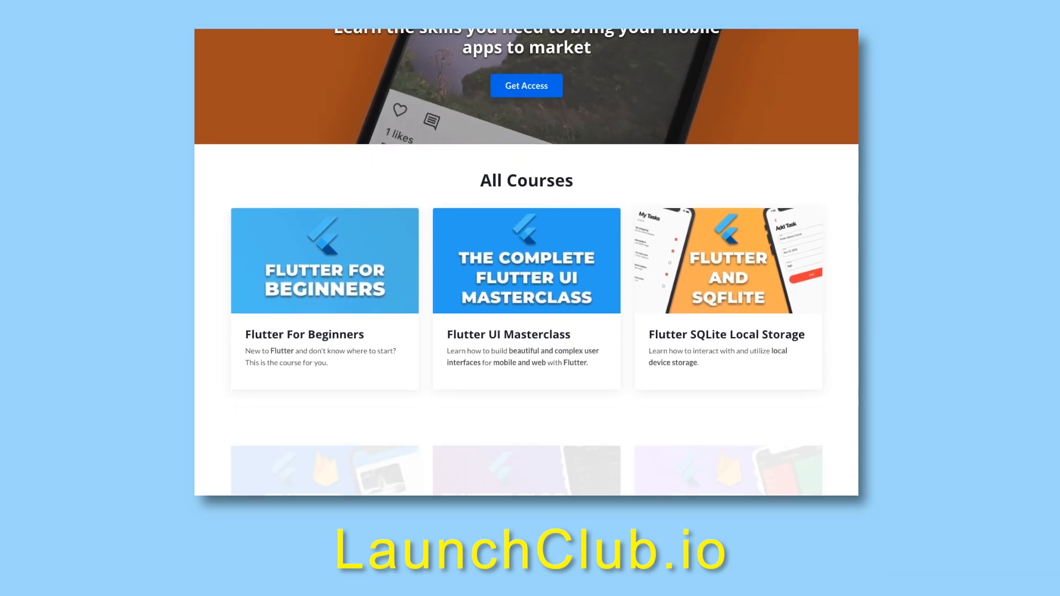
{"action": "scroll", "scroll_direction": "down", "scroll_amount": 3}
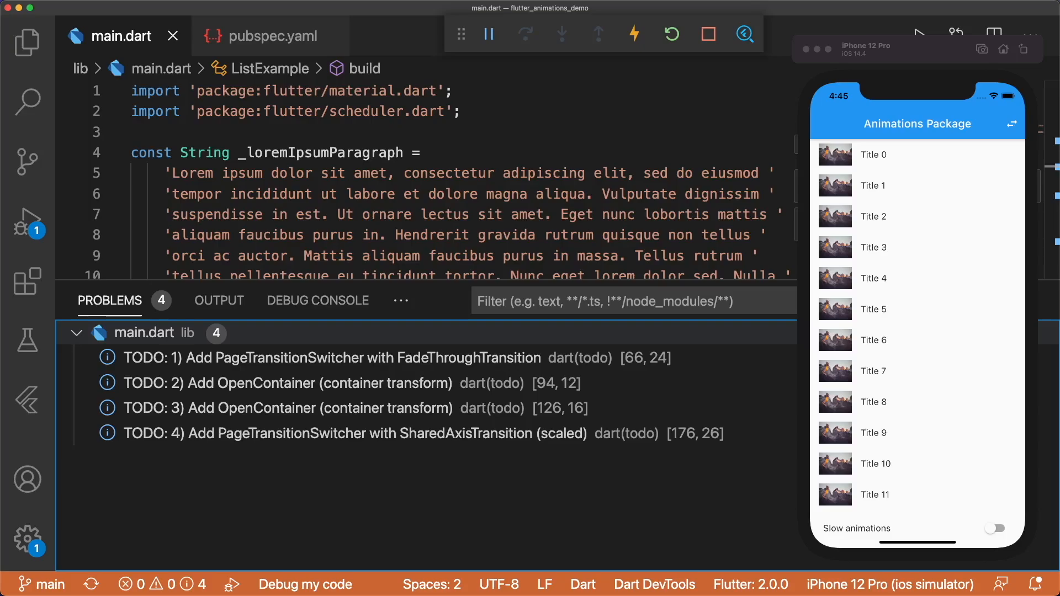
- Check the animations ^2.0.0 dependency in pubspec.yaml, then go back to main.dart
{"action": "left_click", "coordinate": [269, 36]}
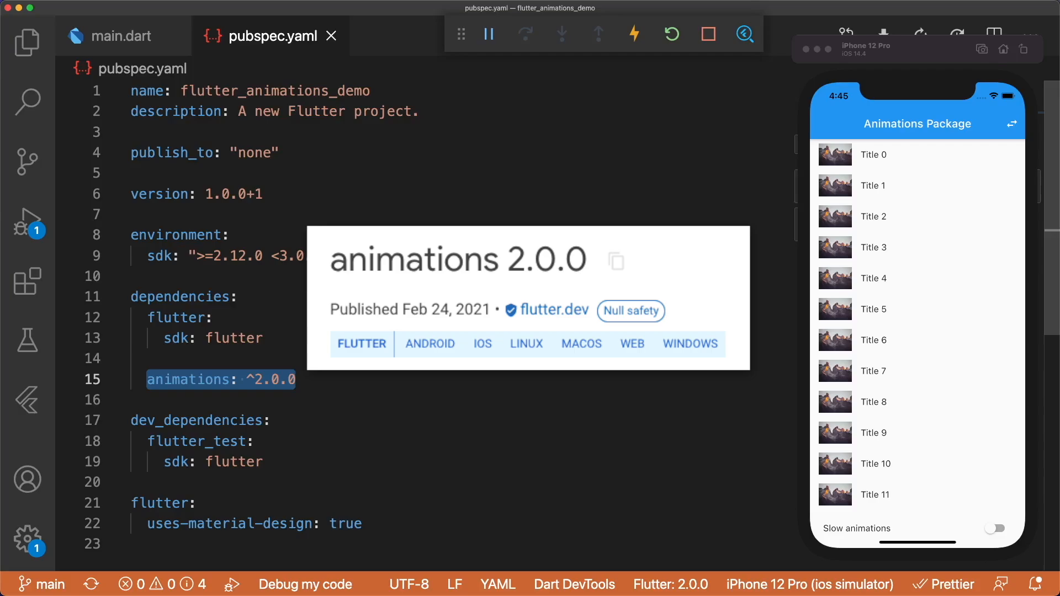
{"action": "left_click", "coordinate": [120, 36]}
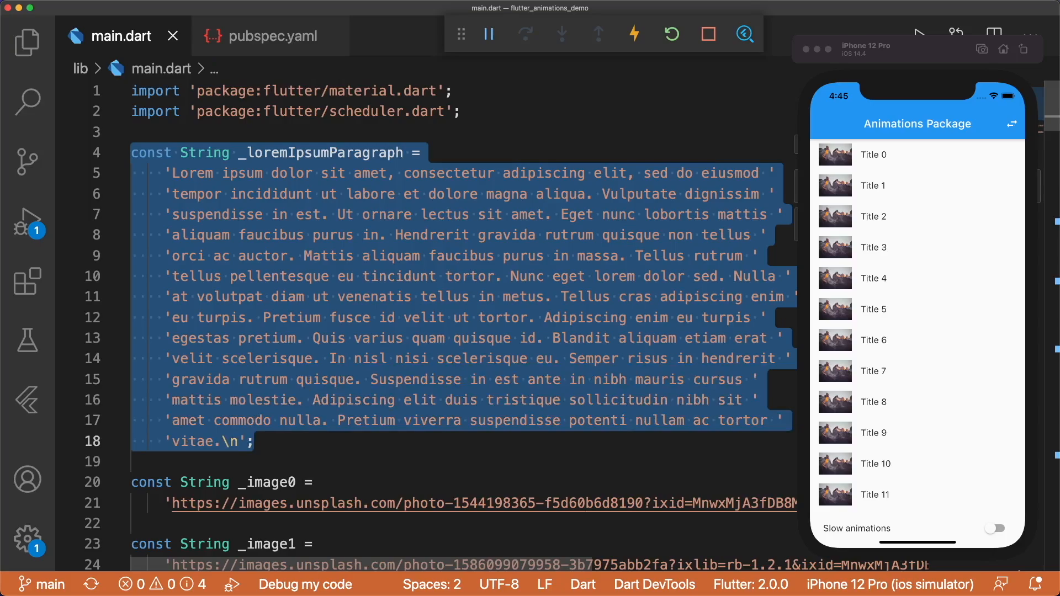
{"action": "scroll", "scroll_direction": "down", "scroll_amount": 3}
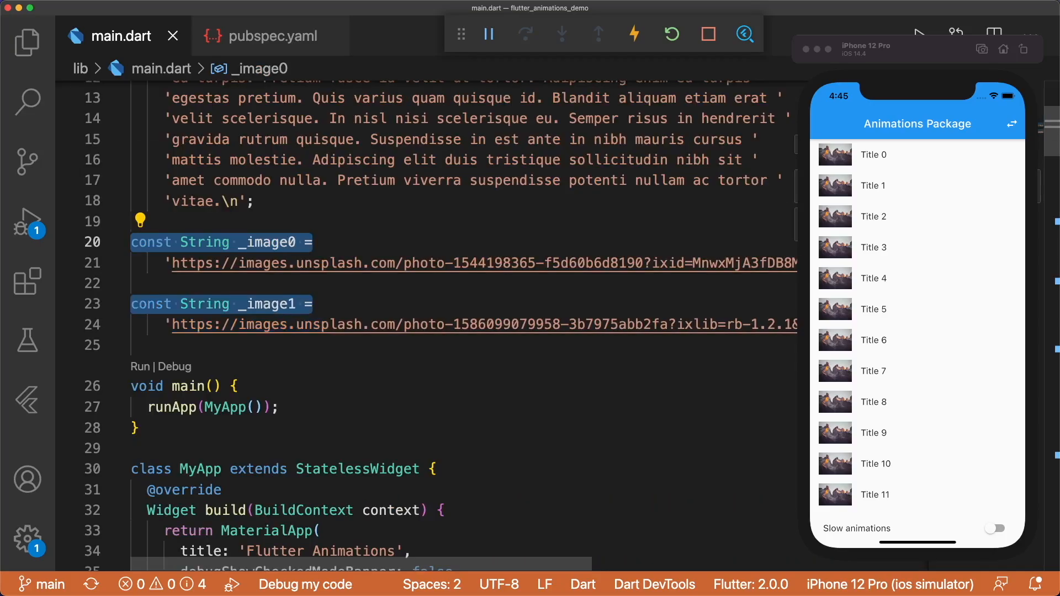
{"action": "scroll", "scroll_direction": "down", "scroll_amount": 3}
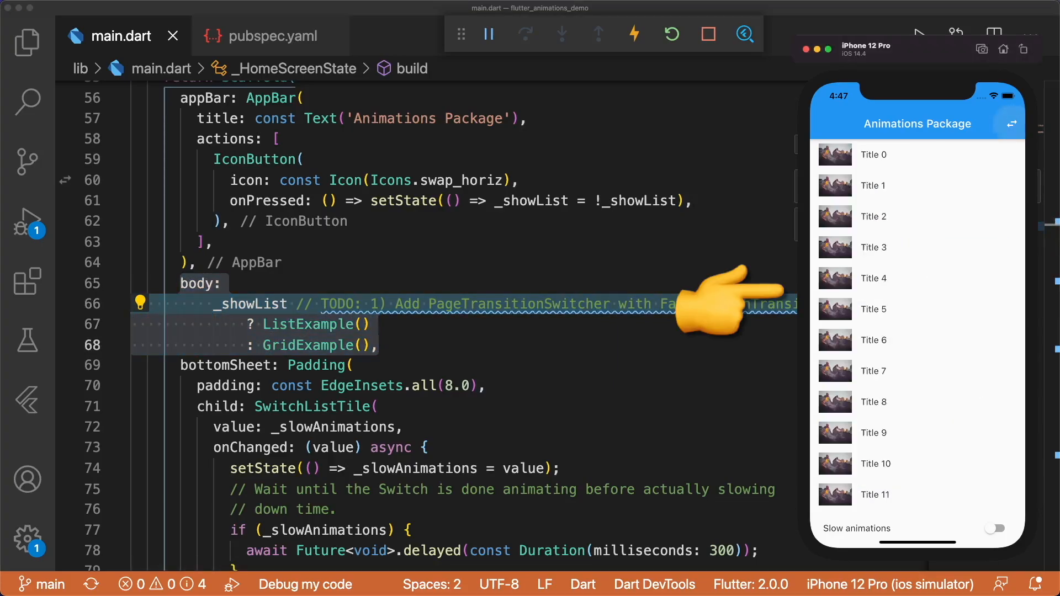
- Open detail screens from list and grid tiles, including Title 0, ending on Title 3
{"action": "left_click", "coordinate": [1011, 123]}
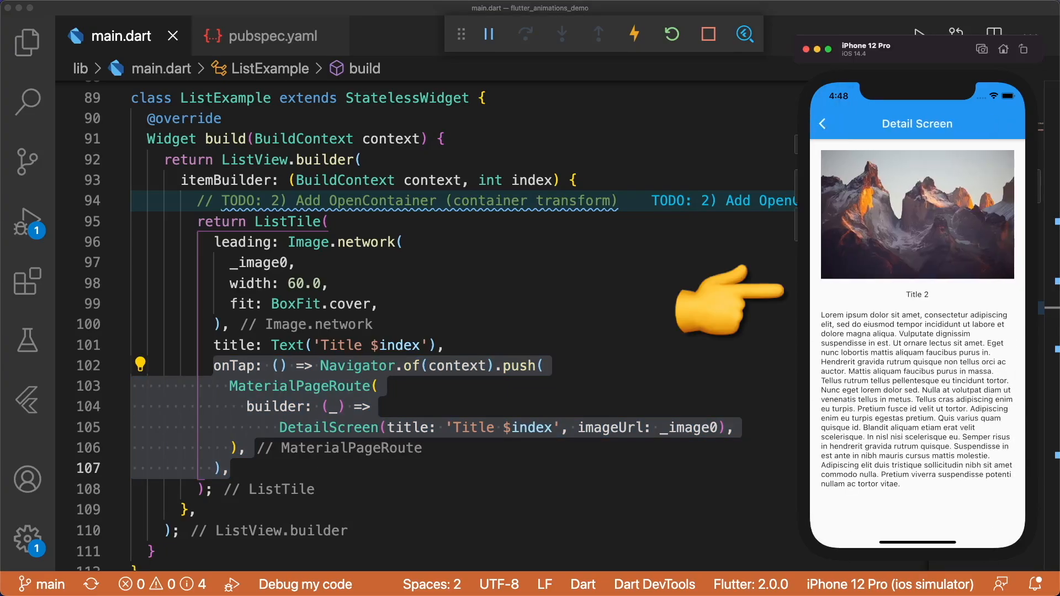
{"action": "left_click", "coordinate": [822, 123]}
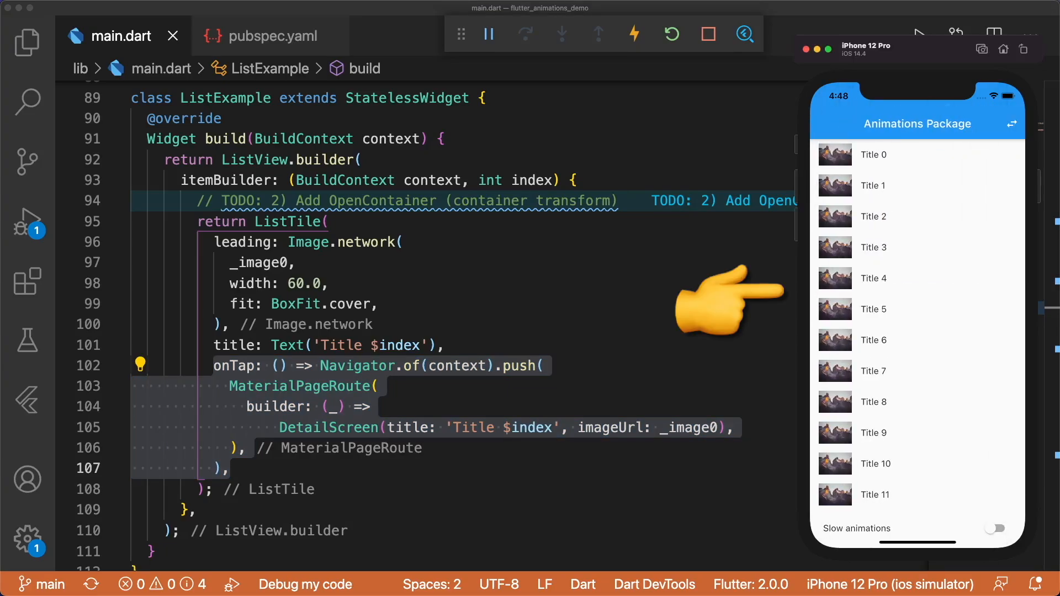
{"action": "scroll", "scroll_direction": "down", "scroll_amount": 3}
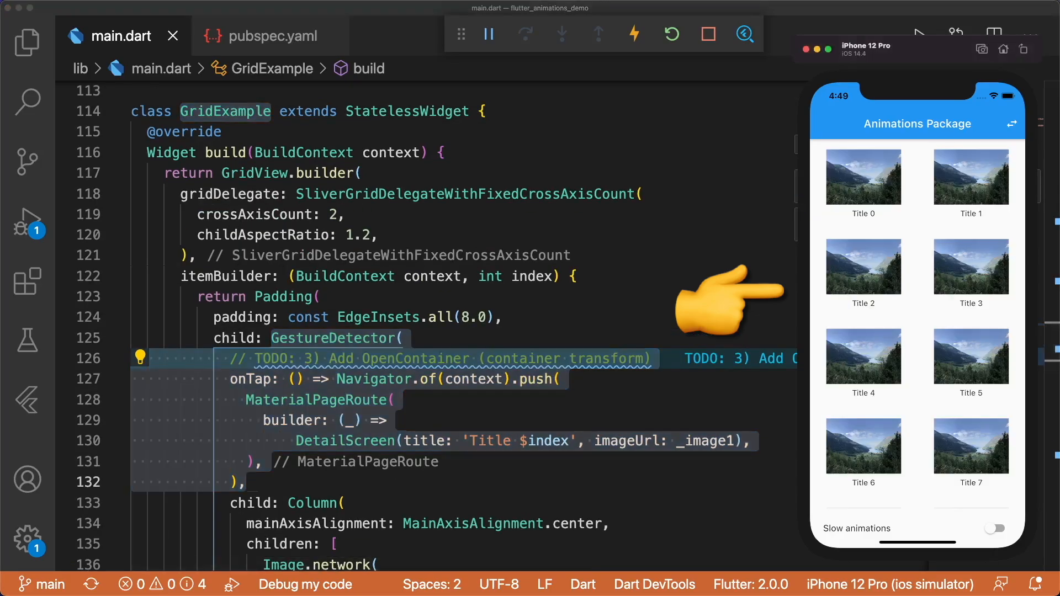
{"action": "left_click", "coordinate": [863, 178]}
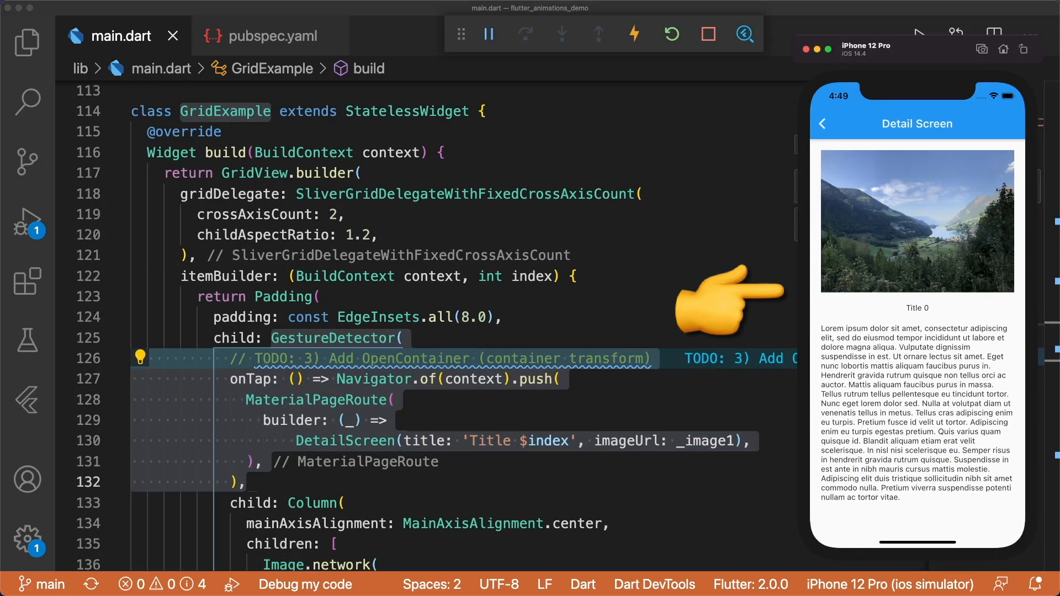
{"action": "left_click", "coordinate": [822, 124]}
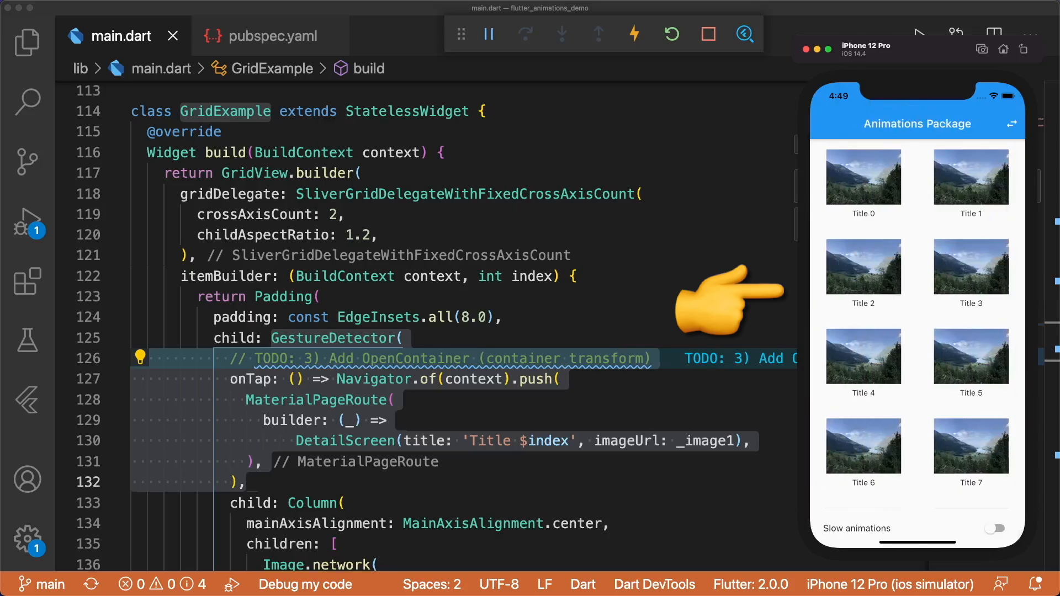
{"action": "left_click", "coordinate": [970, 266]}
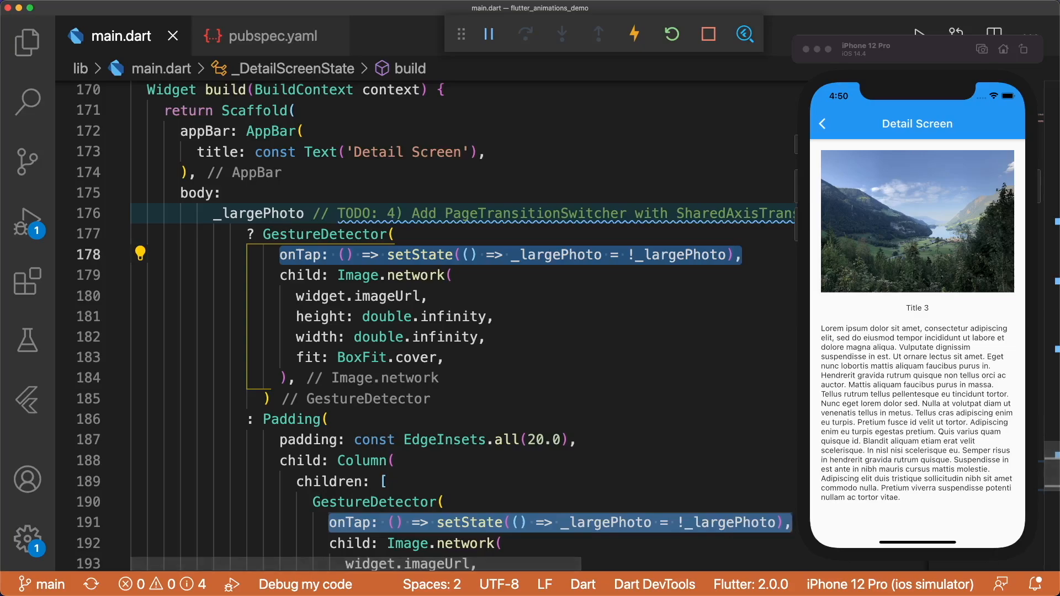
- Leave the Title 3 detail screen and return the simulator to the grid of titles
{"action": "left_click", "coordinate": [916, 221]}
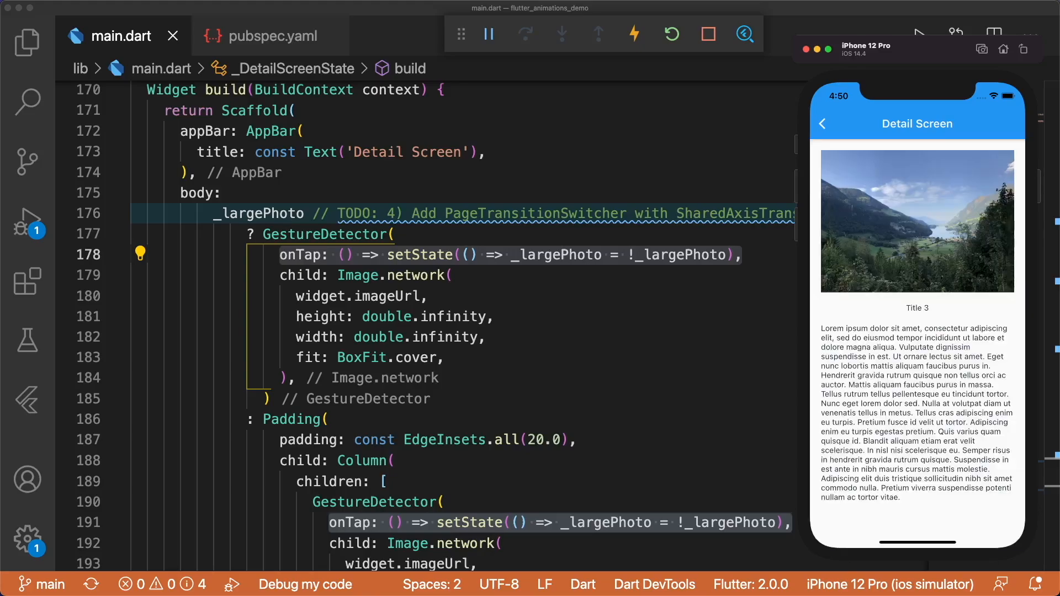
{"action": "left_click", "coordinate": [822, 124]}
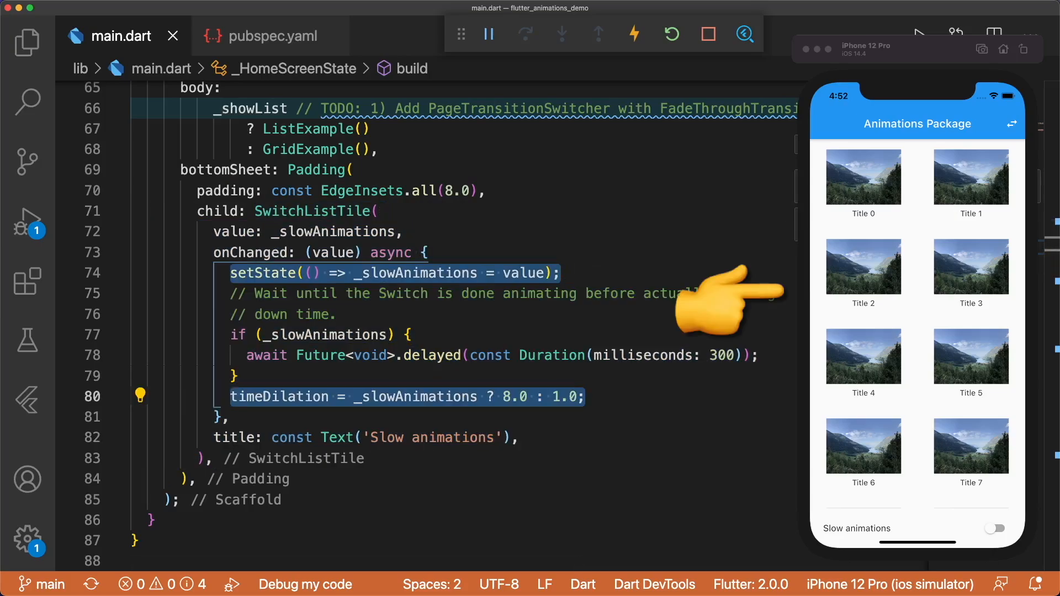
- Enable Slow animations, open Title 2's detail screen in slow motion, then go back
{"action": "left_click", "coordinate": [993, 528]}
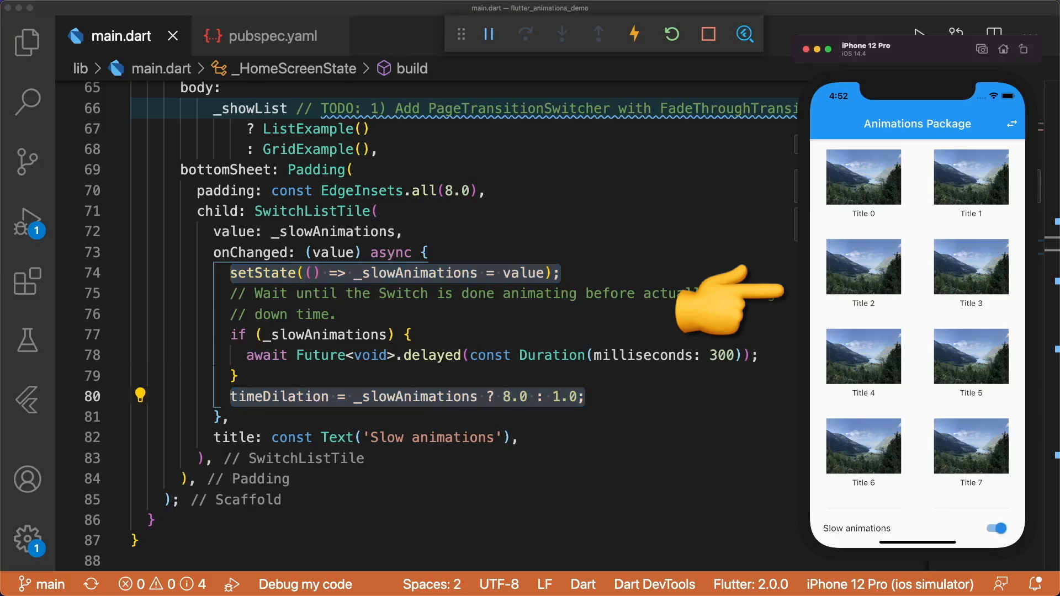
{"action": "left_click", "coordinate": [862, 266]}
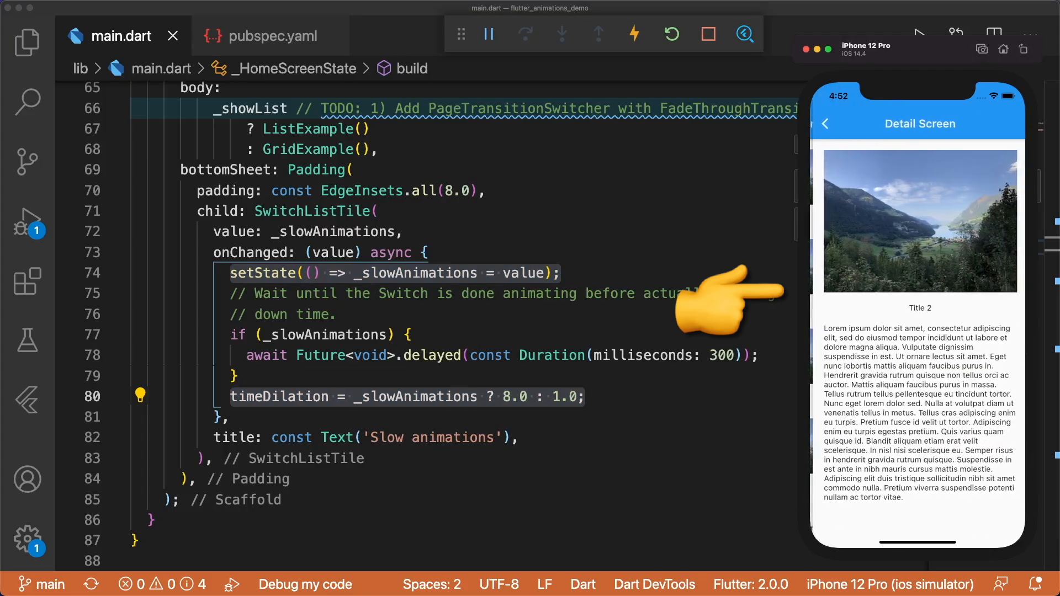
{"action": "left_click", "coordinate": [825, 124]}
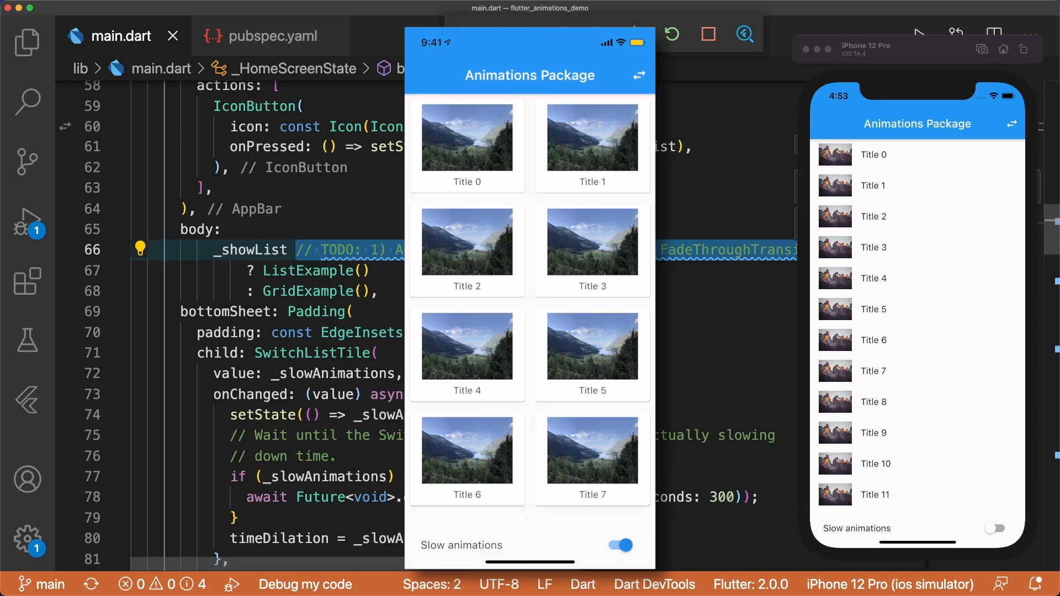
- Place the cursor at the home screen body under TODO 1 to start wrapping it
{"action": "left_click", "coordinate": [637, 75]}
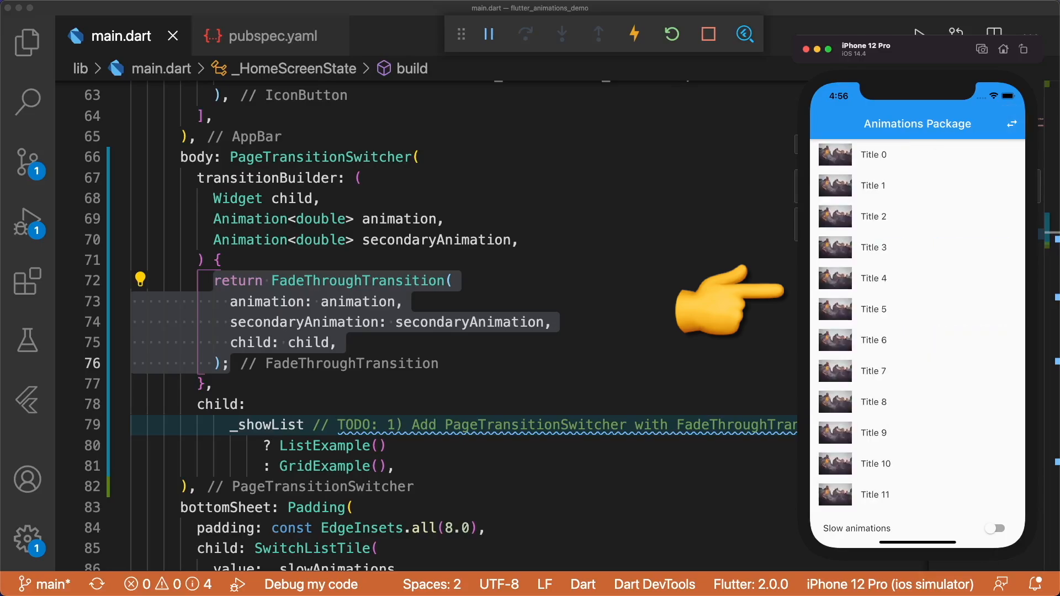
- Swap between list and grid, enable Slow animations, and swap again to watch the fade
{"action": "left_click", "coordinate": [1025, 124]}
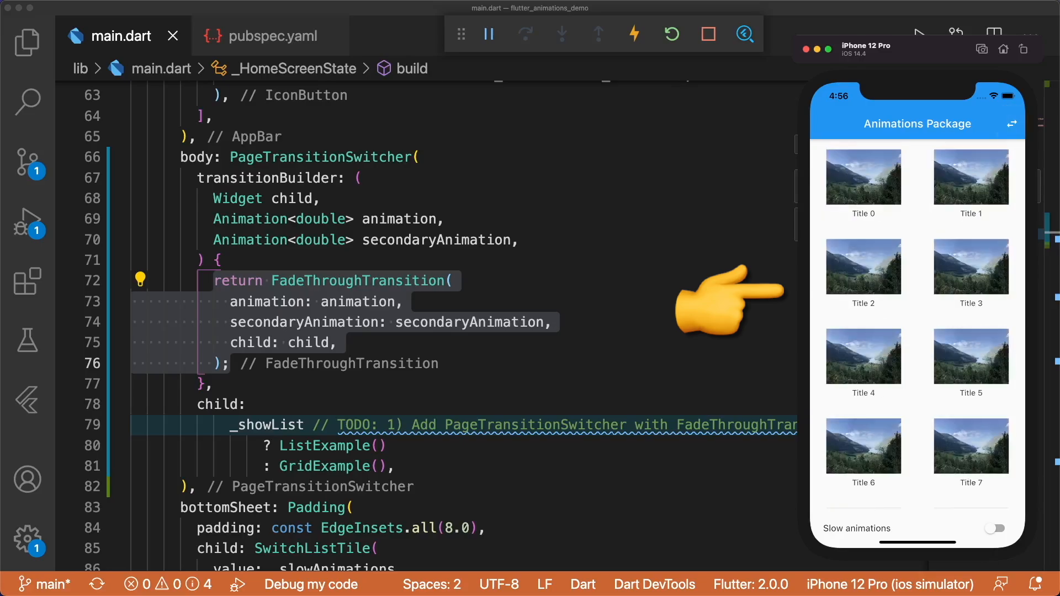
{"action": "left_click", "coordinate": [1027, 124]}
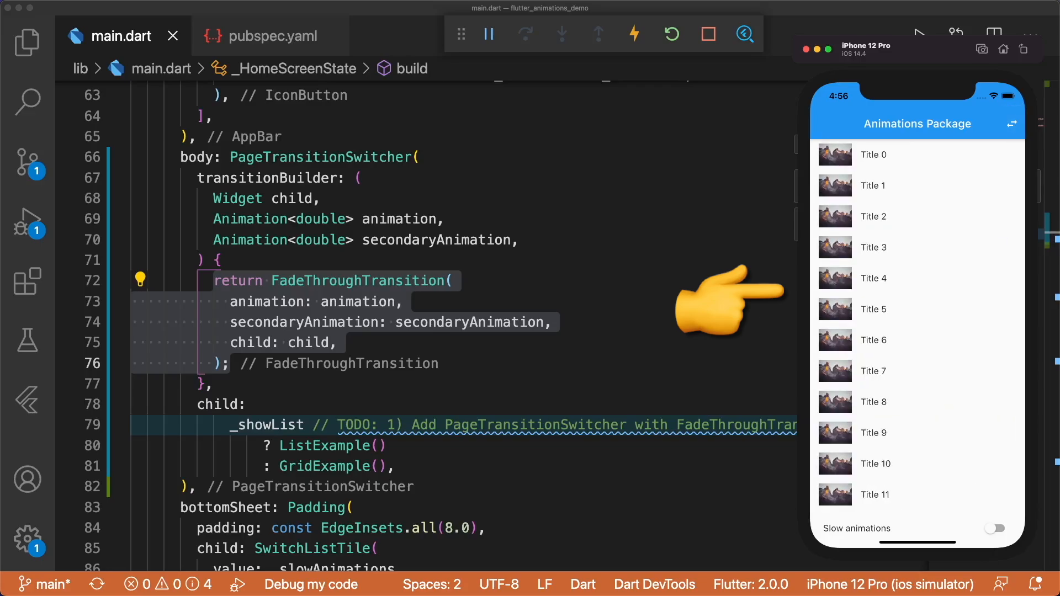
{"action": "left_click", "coordinate": [994, 528]}
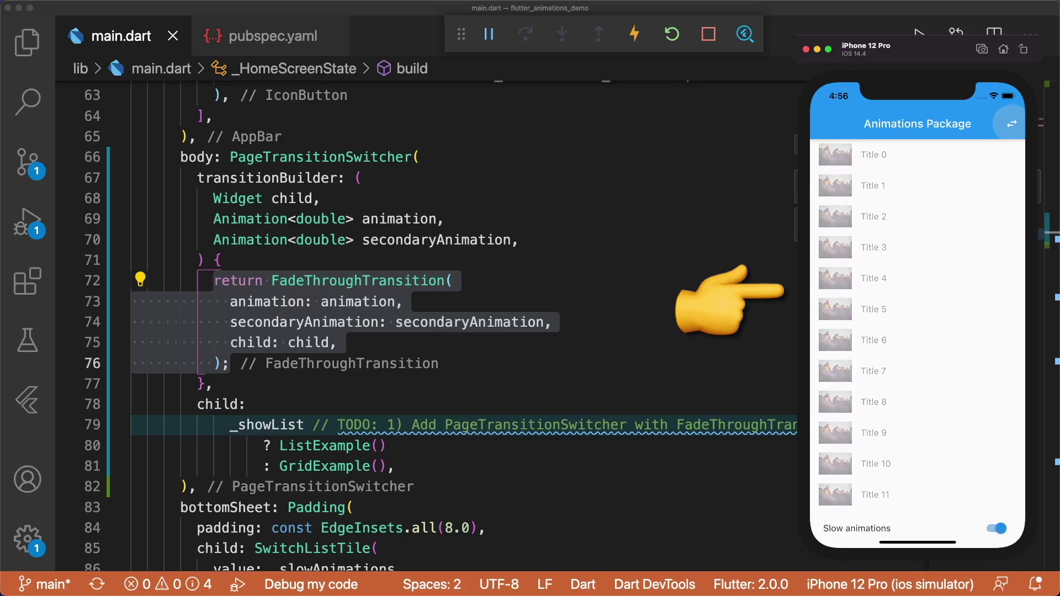
{"action": "left_click", "coordinate": [1009, 123]}
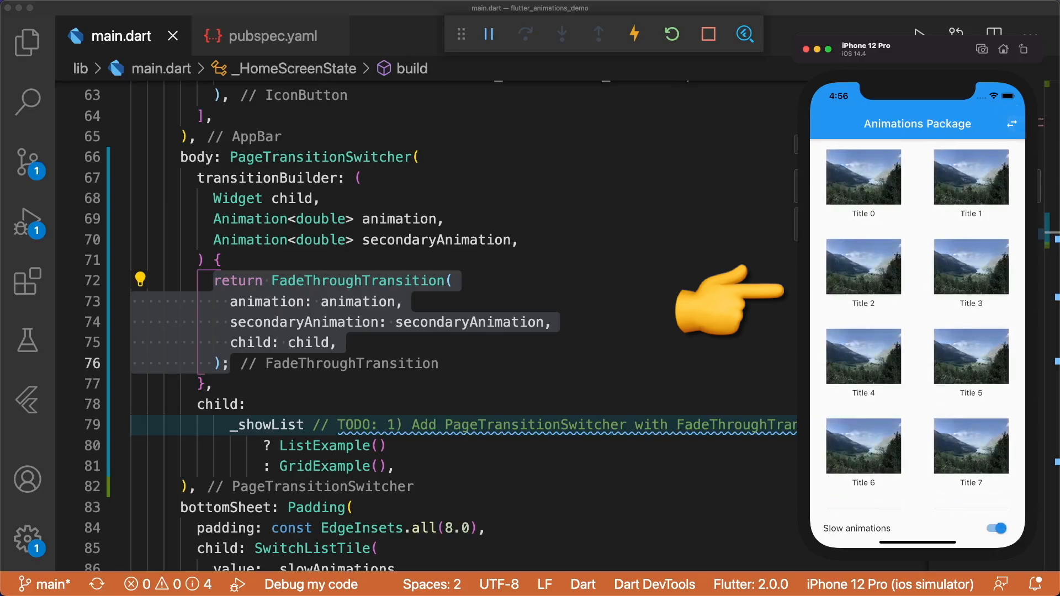
{"action": "left_click", "coordinate": [1025, 123]}
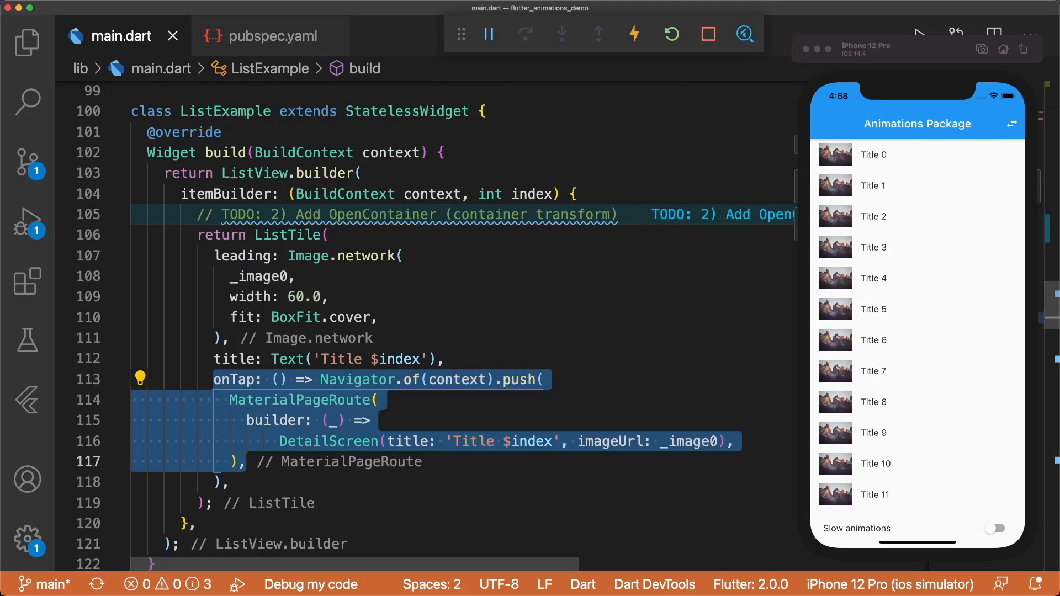
{"action": "left_click", "coordinate": [873, 309]}
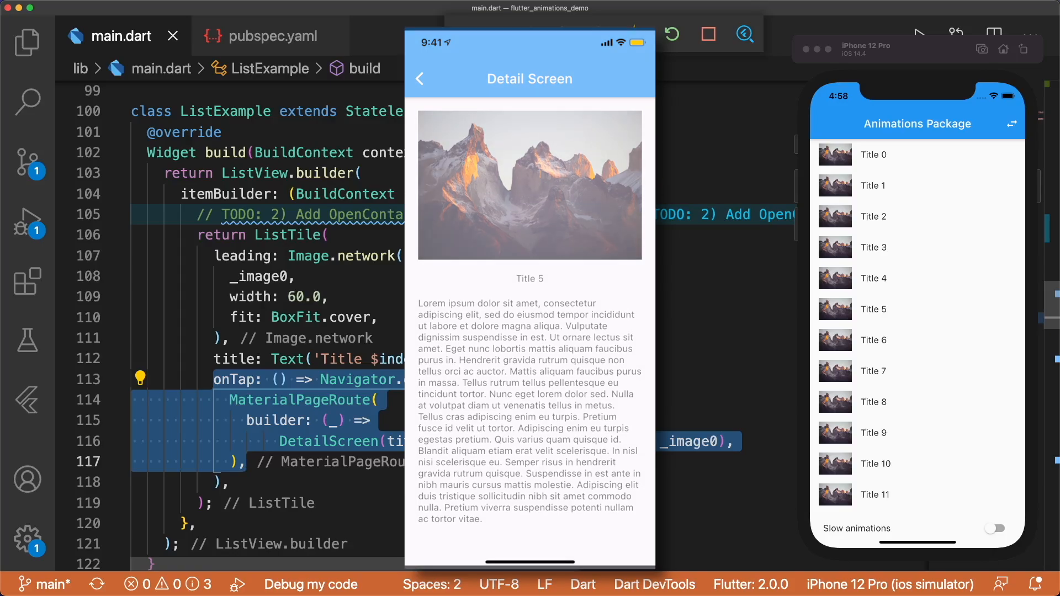
{"action": "left_click", "coordinate": [418, 78]}
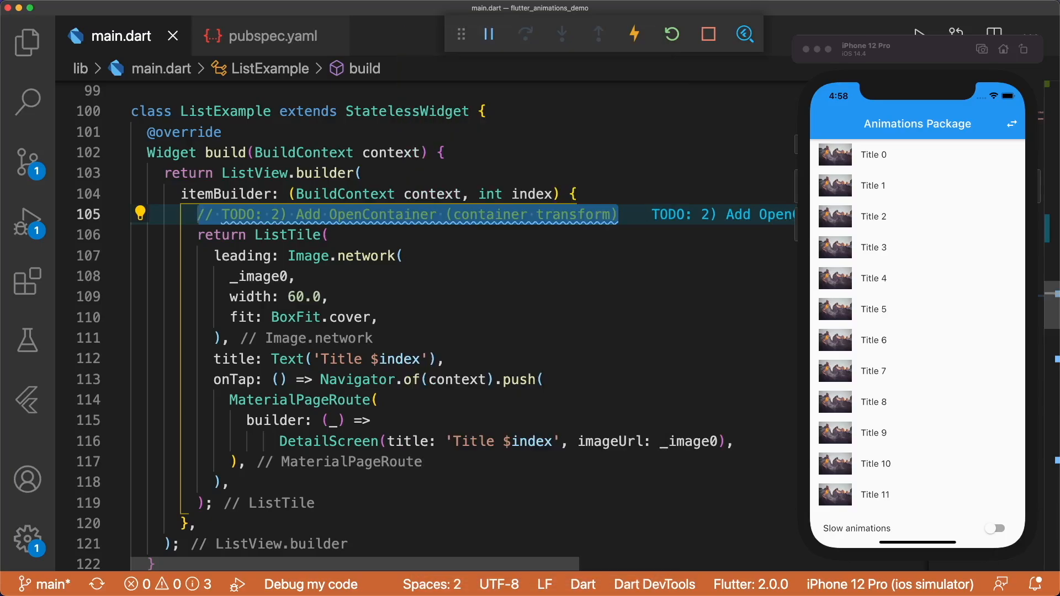
- Return an OpenContainer with fadeThrough transition and empty closedBuilder and openBuilder callbacks
{"action": "type", "text": "return OpenContainer();"}
{"action": "type", "text": "transitionType: ContainerTransitionType.,"}
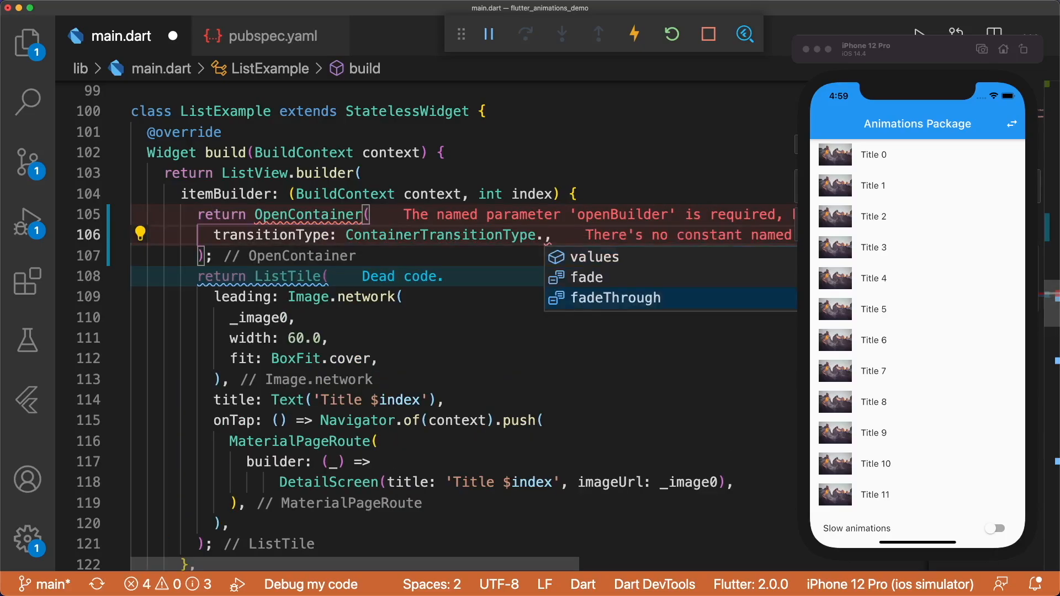
{"action": "left_click", "coordinate": [615, 297]}
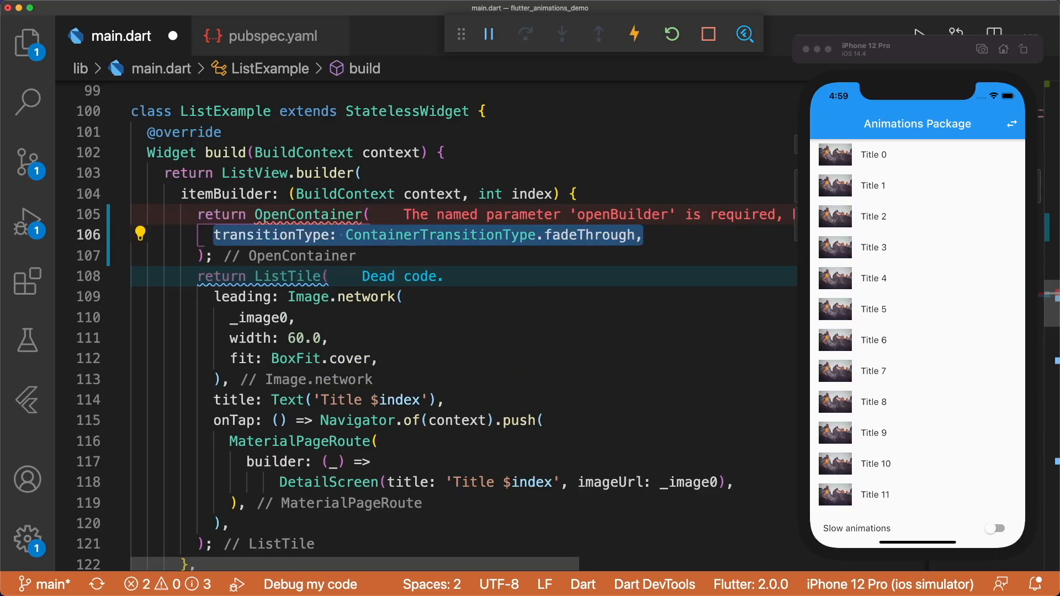
{"action": "type", "text": "closedBuilder: (BuildContext _, VoidCallback openContainer) {},"}
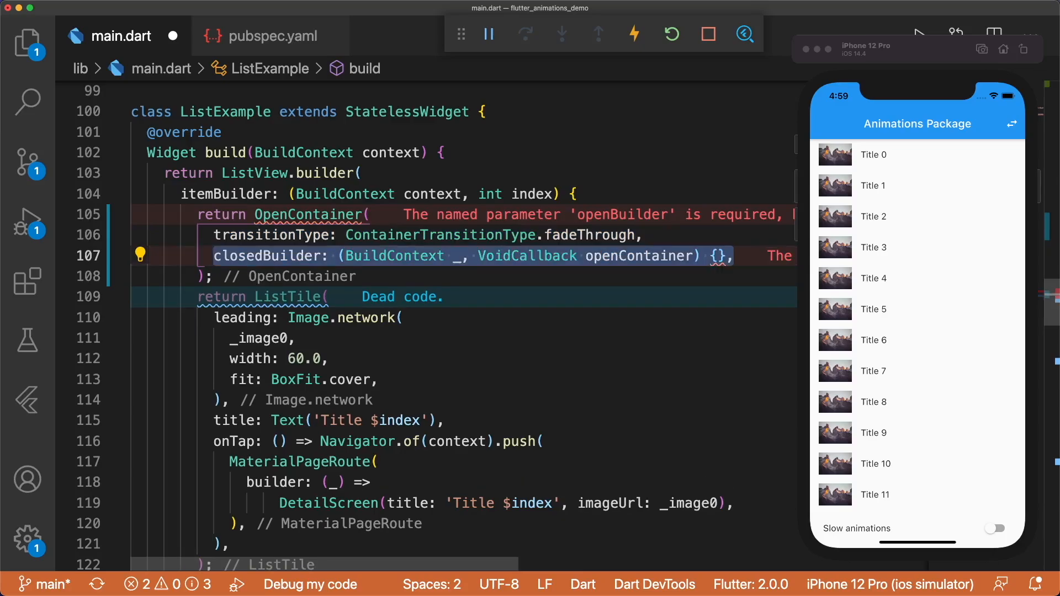
{"action": "type", "text": "openBuilder: (BuildContext _, VoidCallback __) {},"}
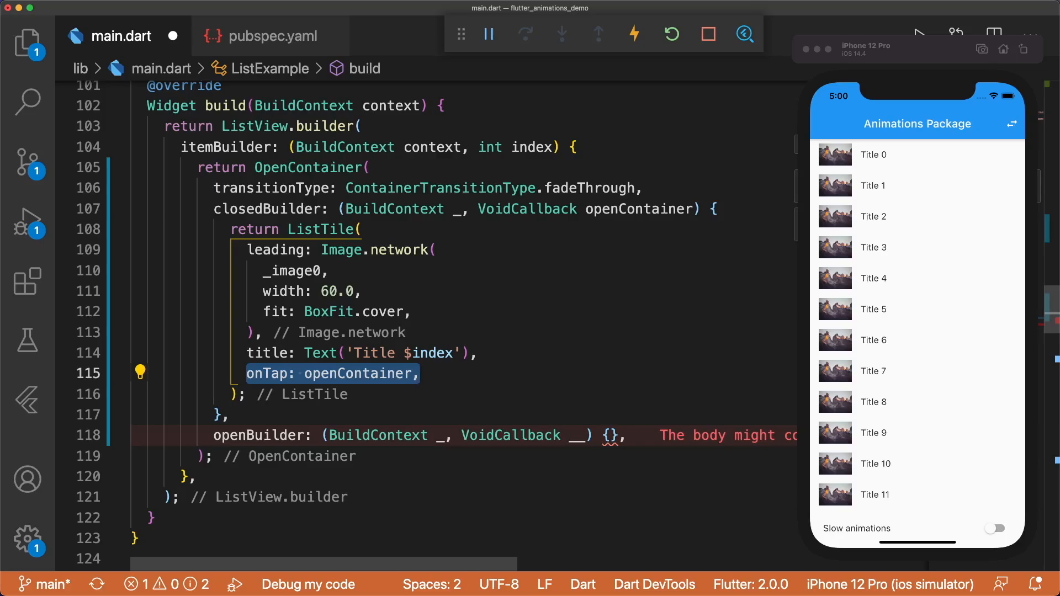
{"action": "scroll", "scroll_direction": "down", "scroll_amount": 3}
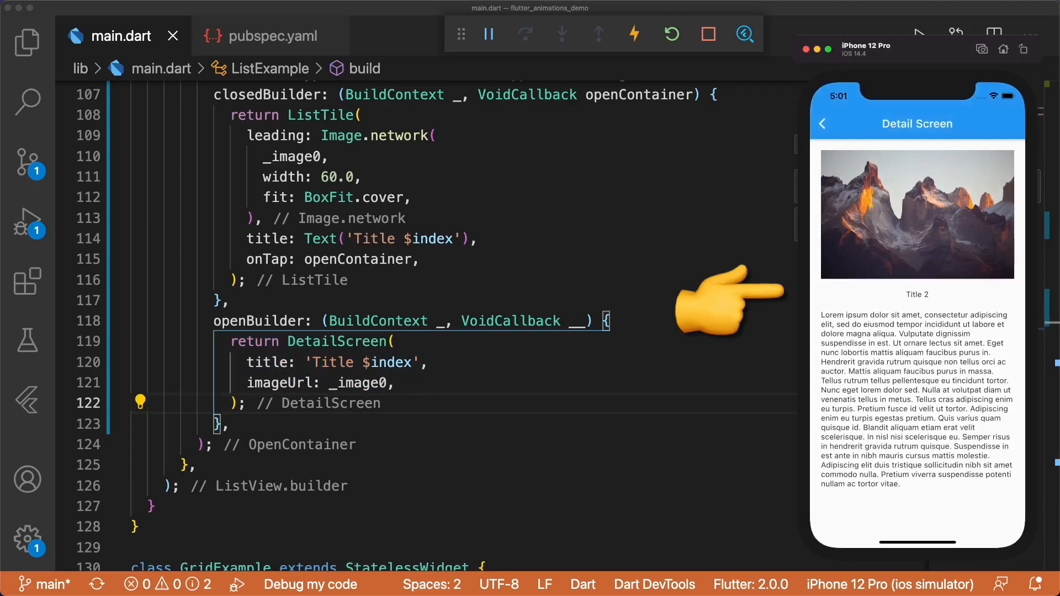
- Back out of the Title 2 and Title 4 detail screens in the simulator
{"action": "left_click", "coordinate": [822, 123]}
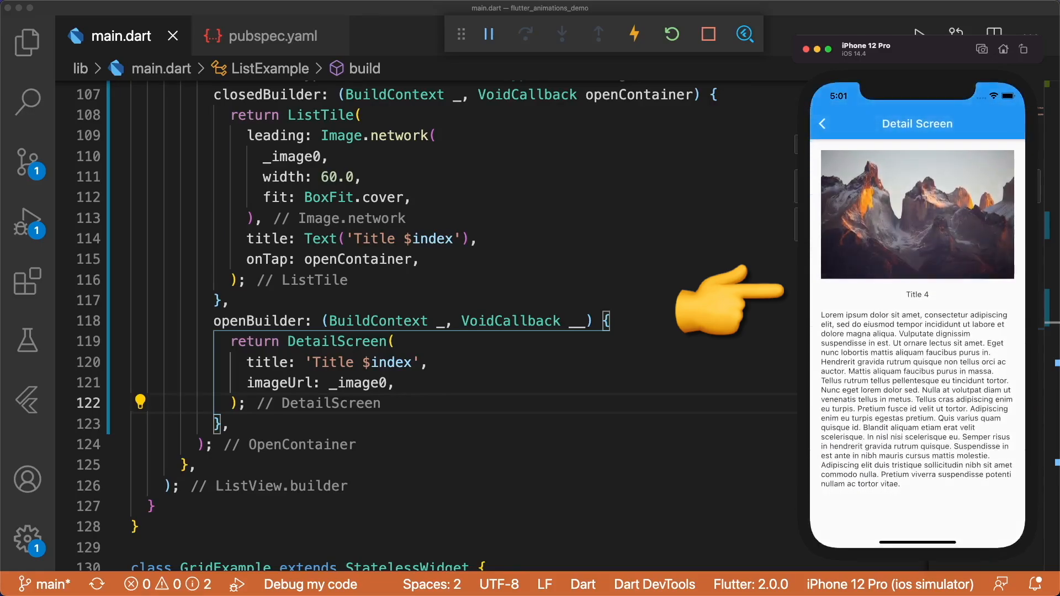
{"action": "left_click", "coordinate": [821, 124]}
{"action": "type", "text": "onClosed: (_) => print('Closed'),"}
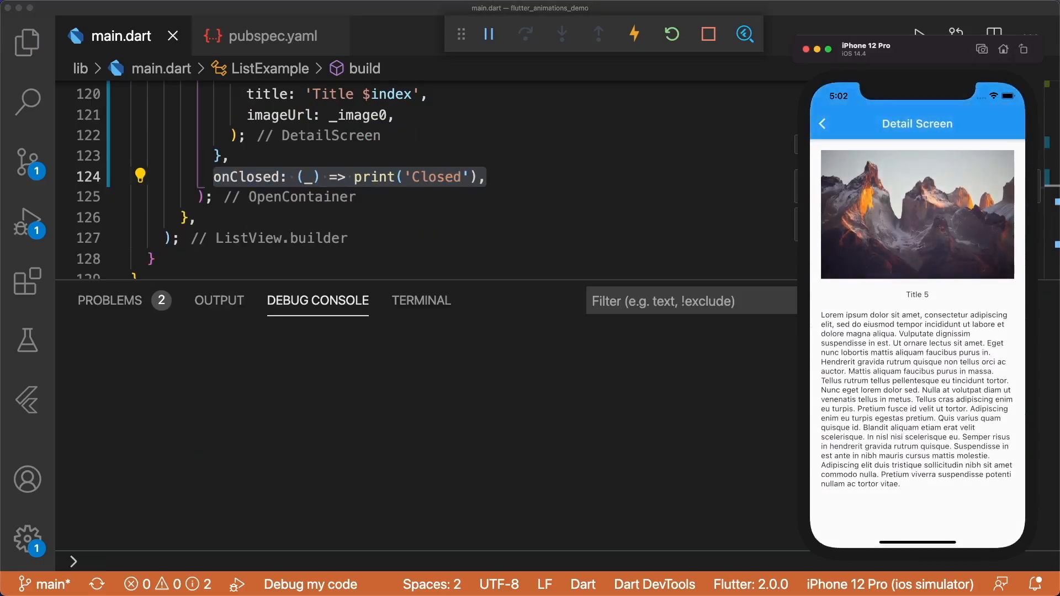
- Close a detail screen to log 'Closed', then scroll down to GridExample's OpenContainer
{"action": "left_click", "coordinate": [821, 124]}
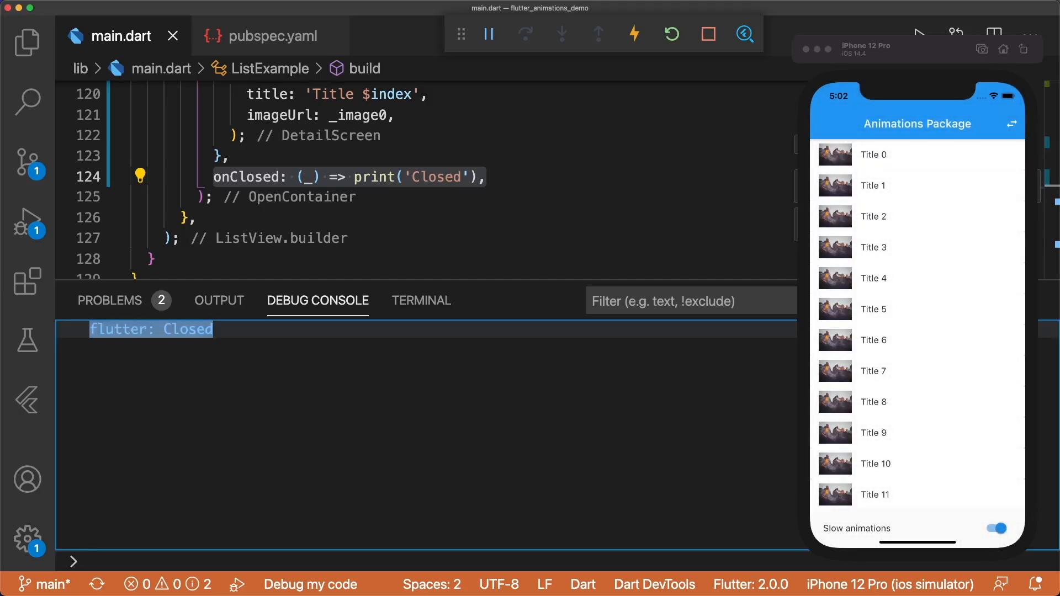
{"action": "scroll", "scroll_direction": "down", "scroll_amount": 3}
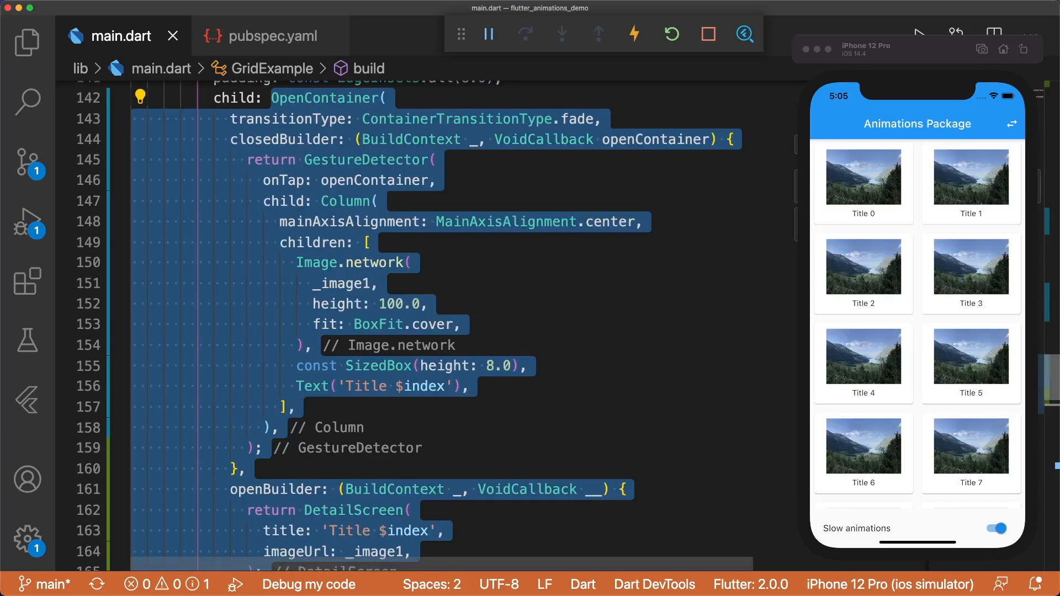
- Review the GridExample fade OpenContainer code, then open the Title 0 grid tile's detail screen
{"action": "scroll", "scroll_direction": "down", "scroll_amount": 3}
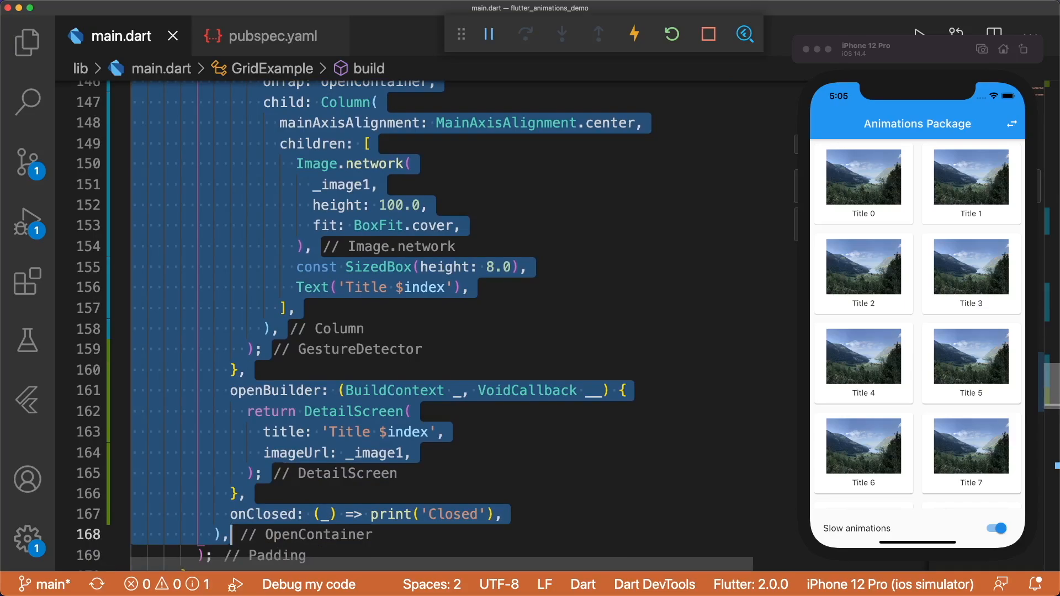
{"action": "scroll", "scroll_direction": "up", "scroll_amount": 3}
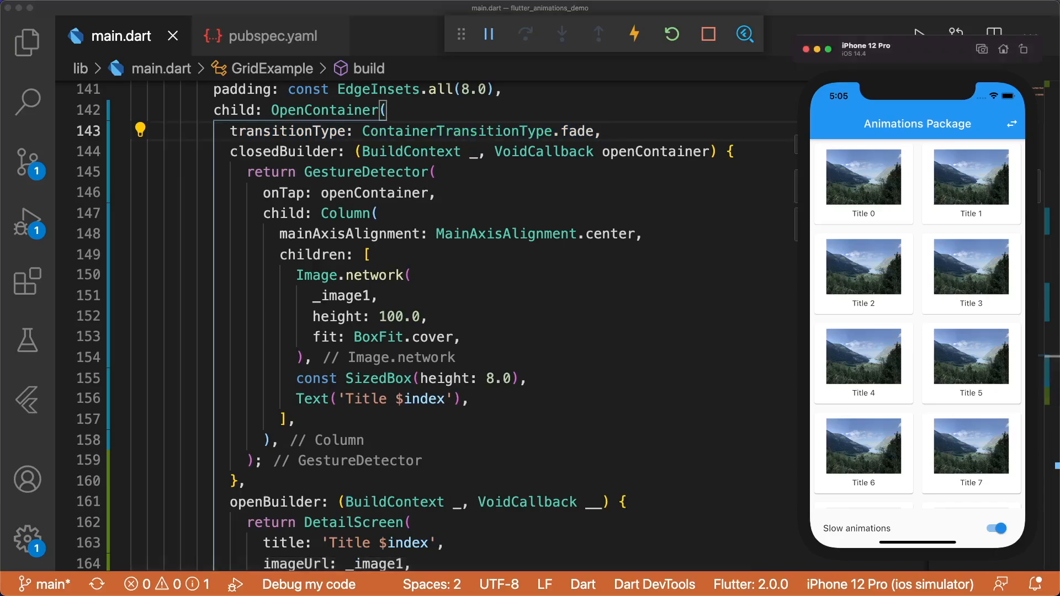
{"action": "left_click", "coordinate": [864, 177]}
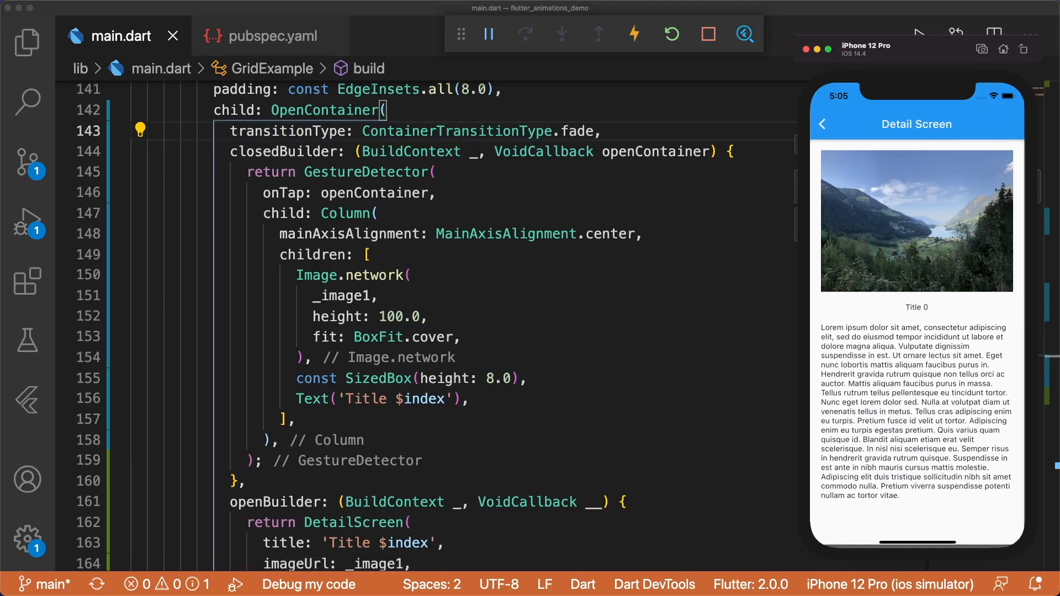
{"action": "left_click", "coordinate": [822, 124]}
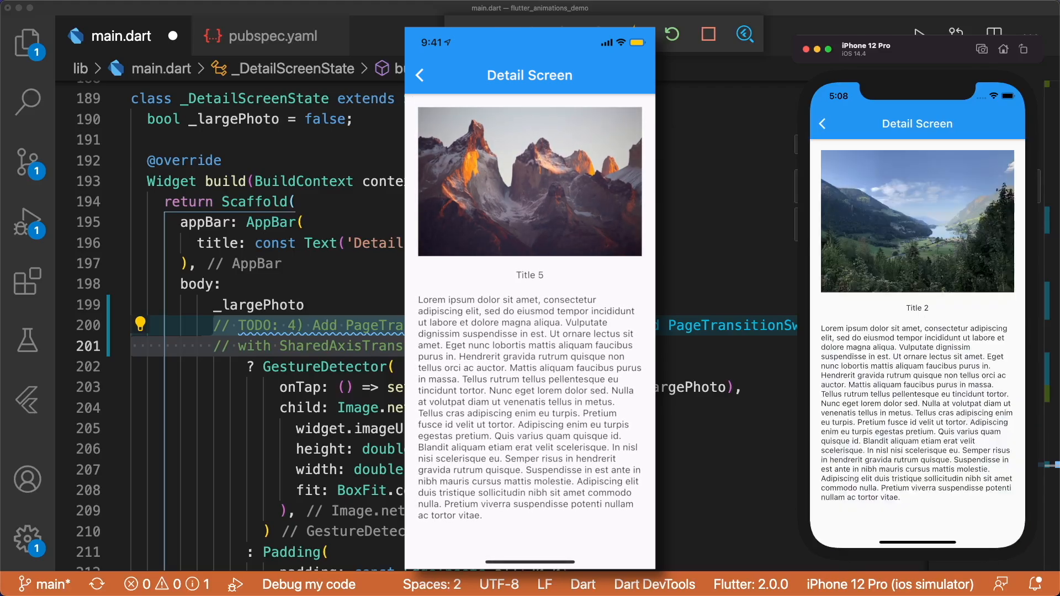
- Set the photo switcher to SharedAxisTransitionType.scaled and test by toggling the photo size
{"action": "left_click", "coordinate": [529, 181]}
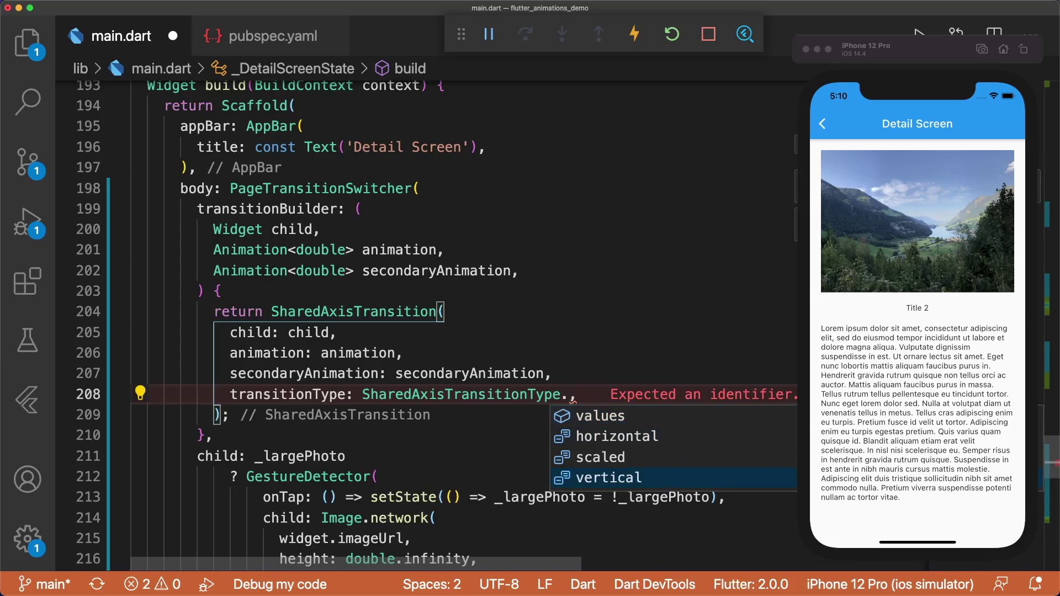
{"action": "left_click", "coordinate": [600, 457]}
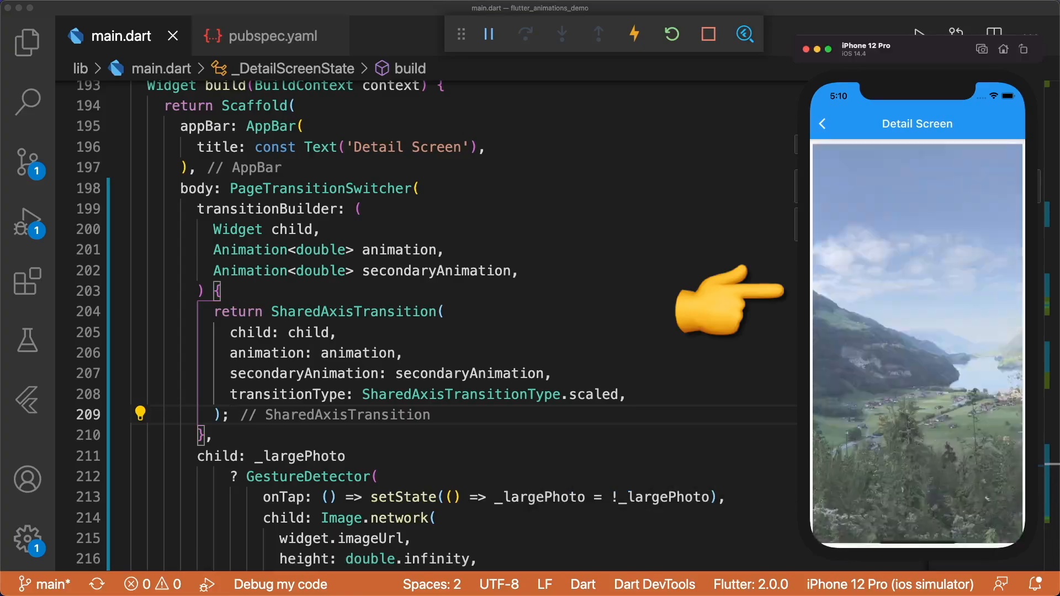
{"action": "left_click", "coordinate": [916, 331]}
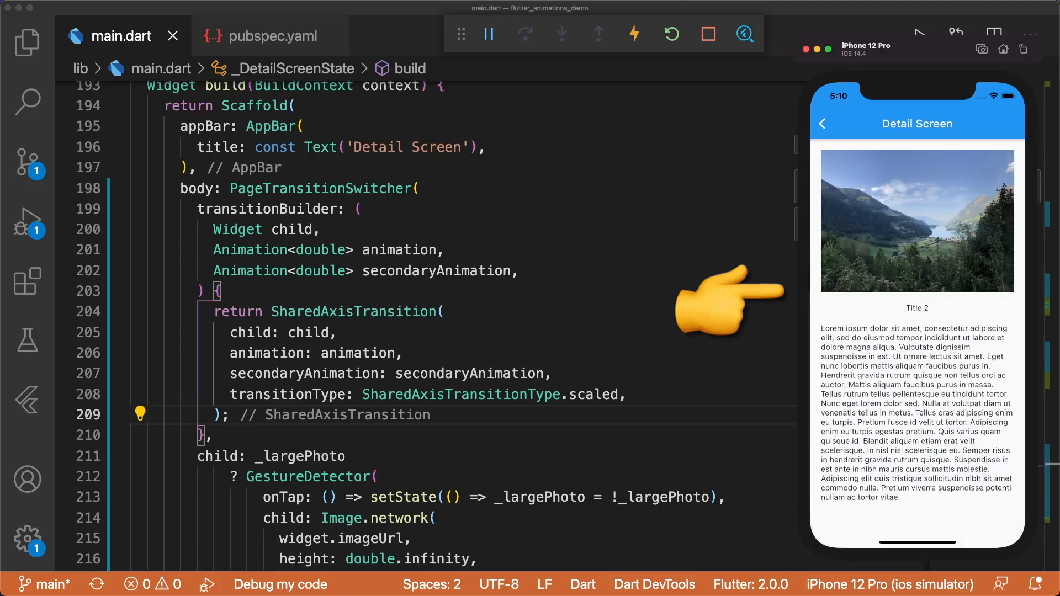
{"action": "left_click", "coordinate": [916, 222]}
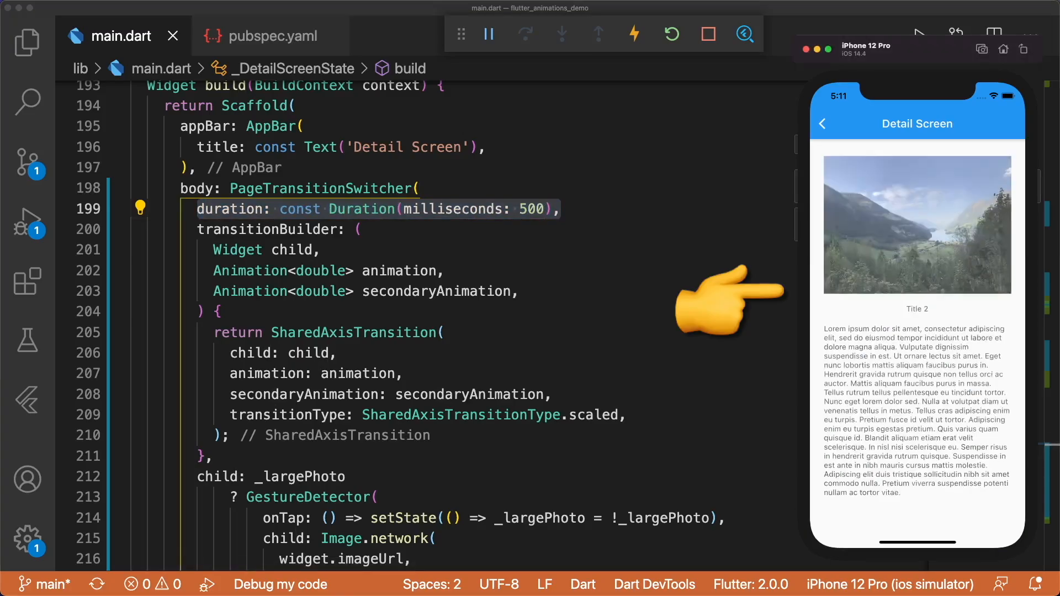
- Test the photo enlarge/shrink, then add 'reverse: !_largePhoto,' to PageTransitionSwitcher
{"action": "left_click", "coordinate": [916, 225]}
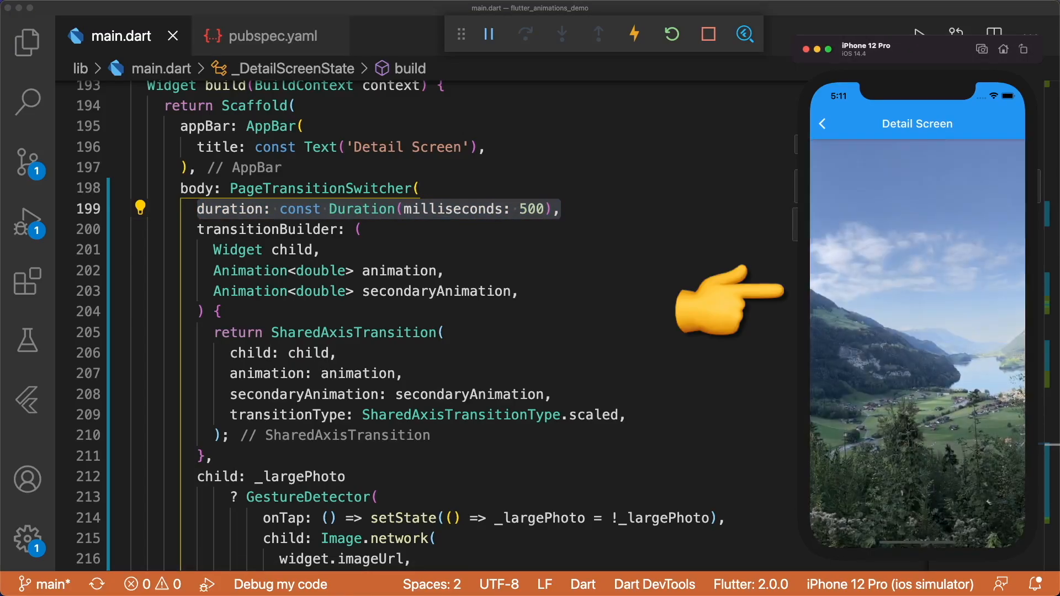
{"action": "left_click", "coordinate": [916, 331]}
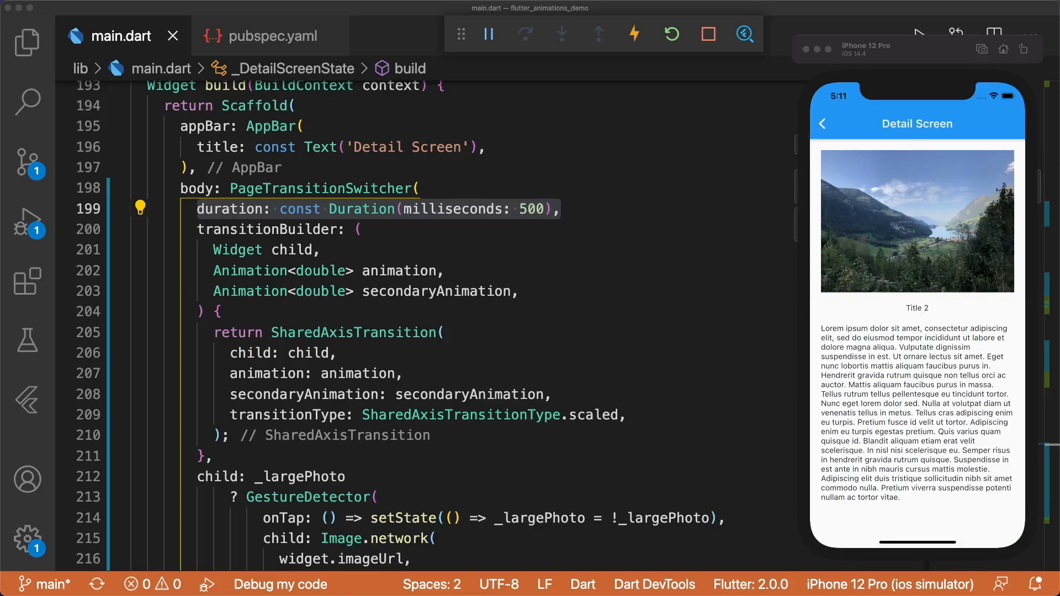
{"action": "type", "text": "reverse: !_largePhoto,"}
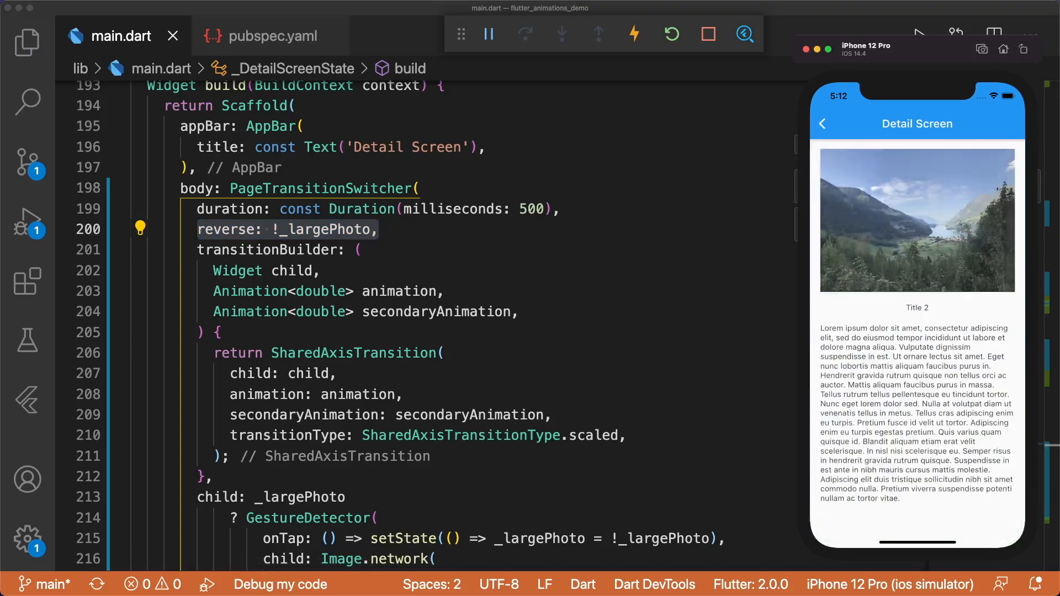
- Enlarge and shrink the Title 5 photo, then go back to the list
{"action": "left_click", "coordinate": [916, 221]}
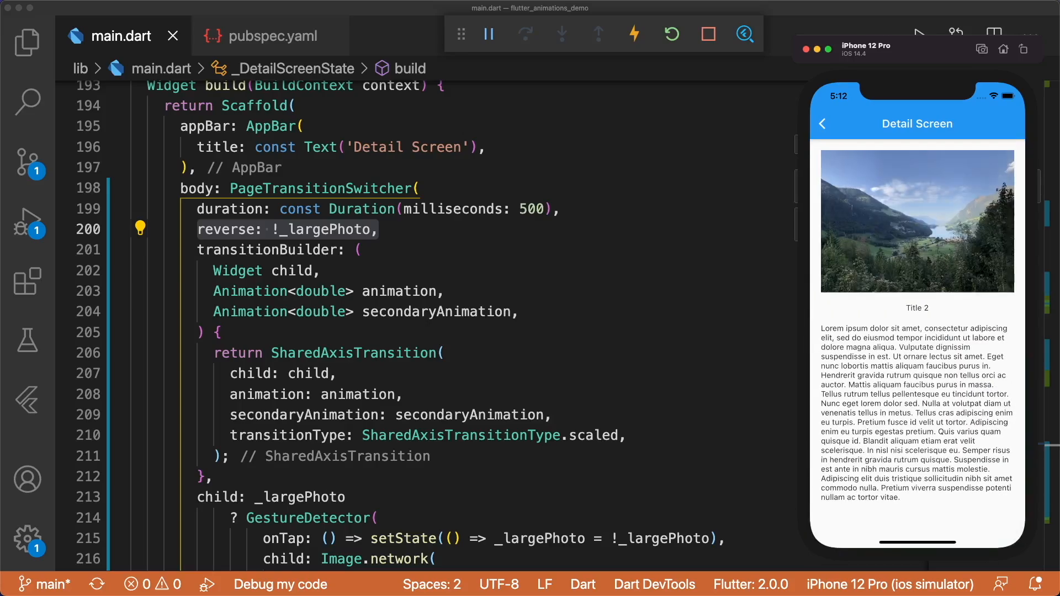
{"action": "left_click", "coordinate": [823, 123]}
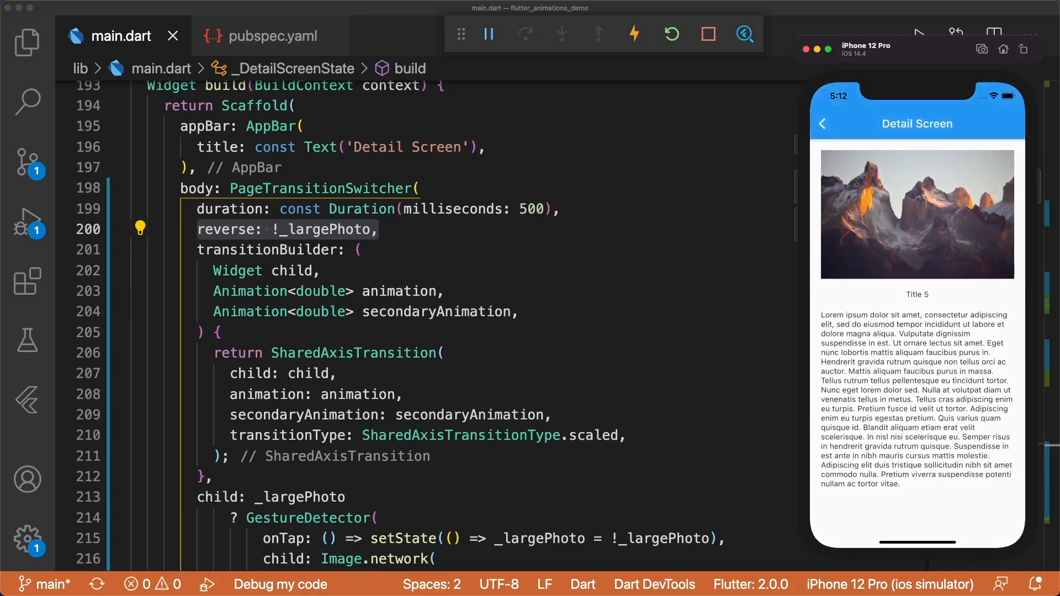
{"action": "left_click", "coordinate": [822, 123]}
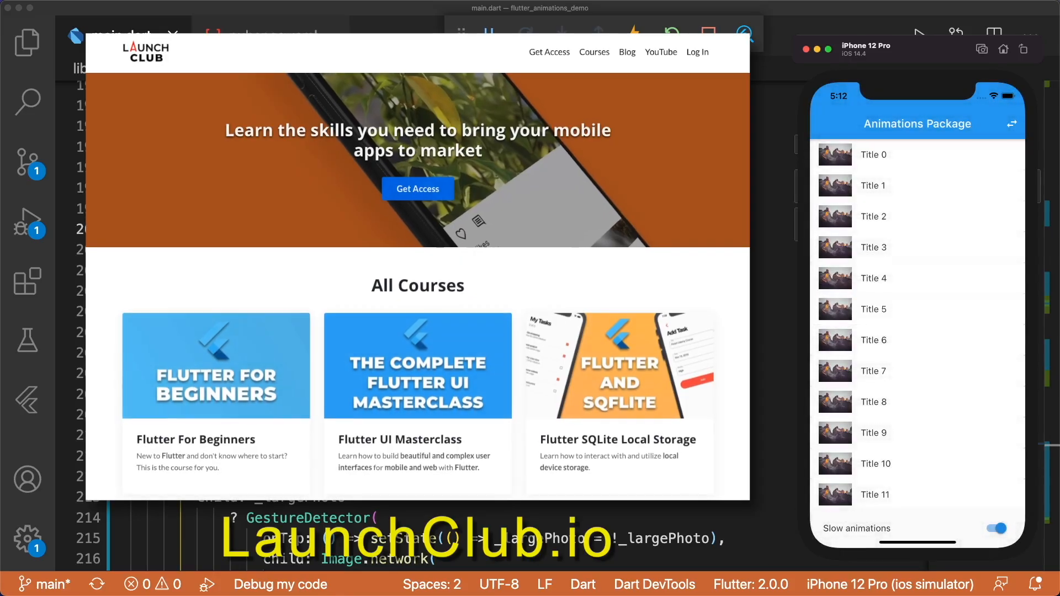
- Switch the app to grid layout and scroll LaunchClub.io down to Flutter Firebase Bloc Instagram
{"action": "left_click", "coordinate": [1012, 123]}
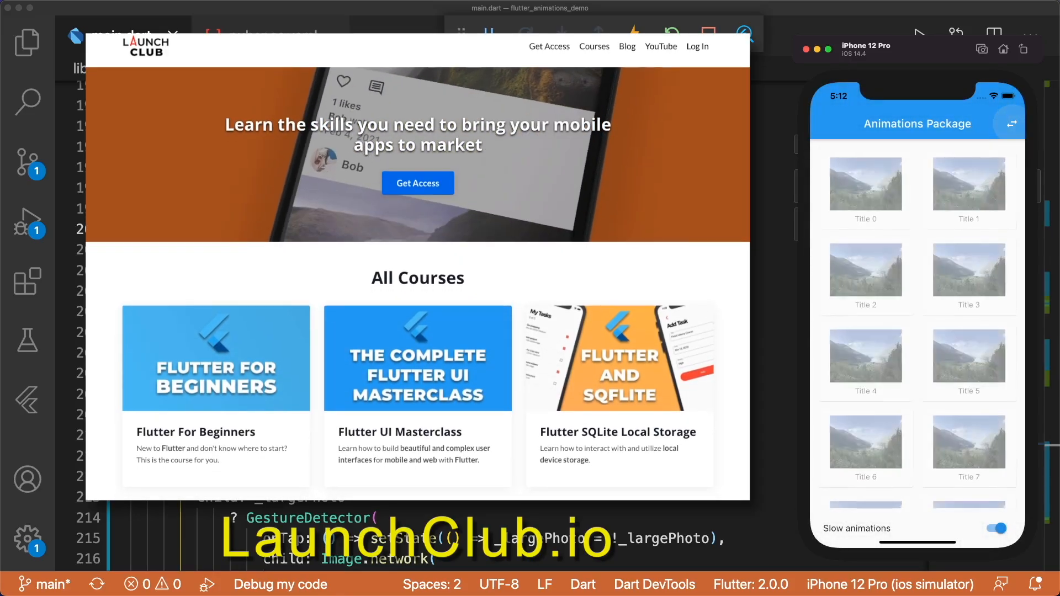
{"action": "scroll", "scroll_direction": "down", "scroll_amount": 3}
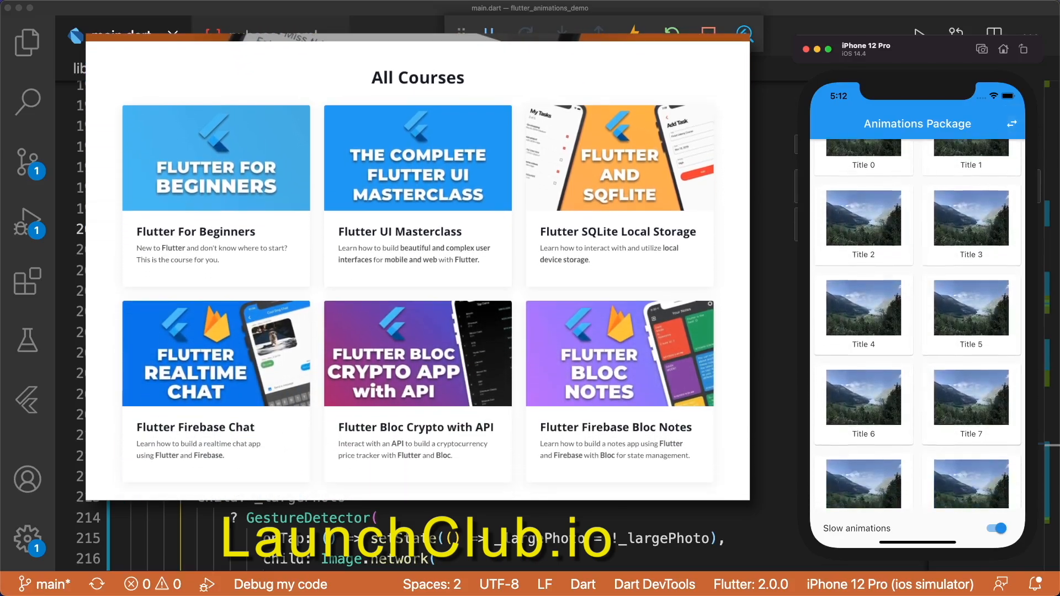
{"action": "scroll", "scroll_direction": "down", "scroll_amount": 3}
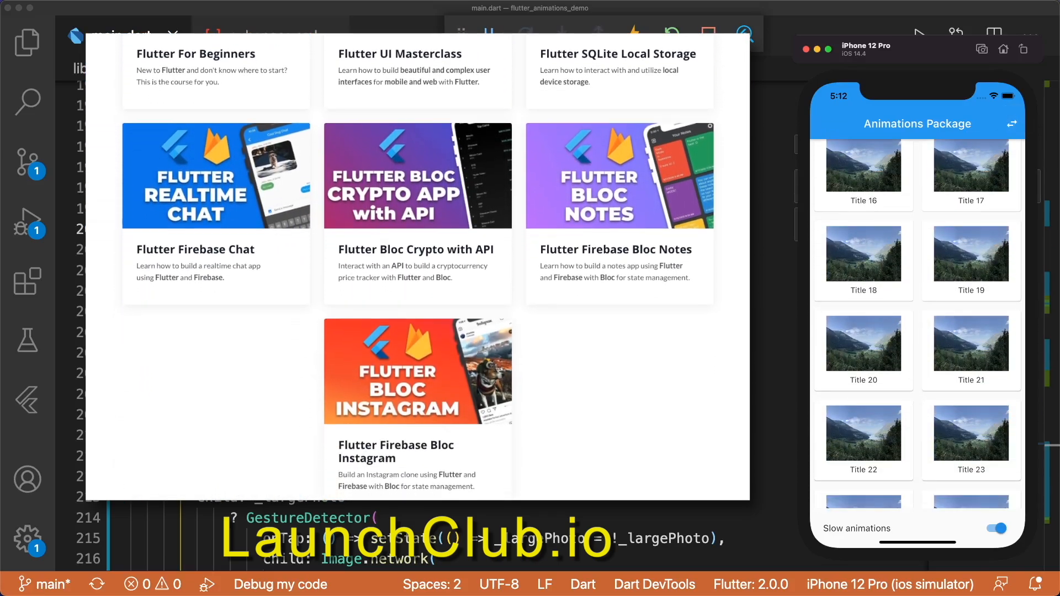